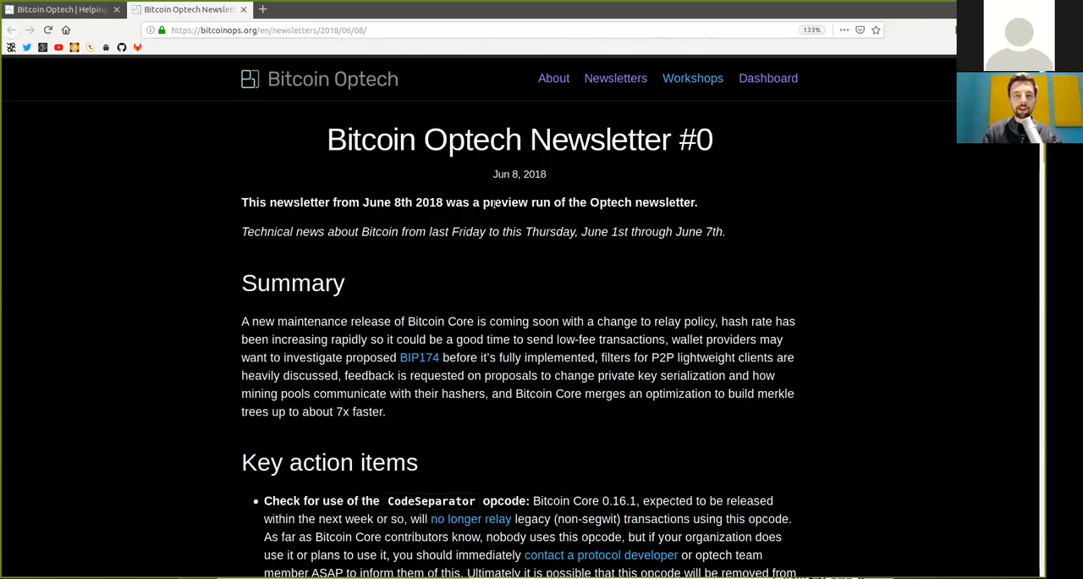
Highlight words in the newsletter's opening and Summary as the read-aloud speaks them
double_click(516, 203)
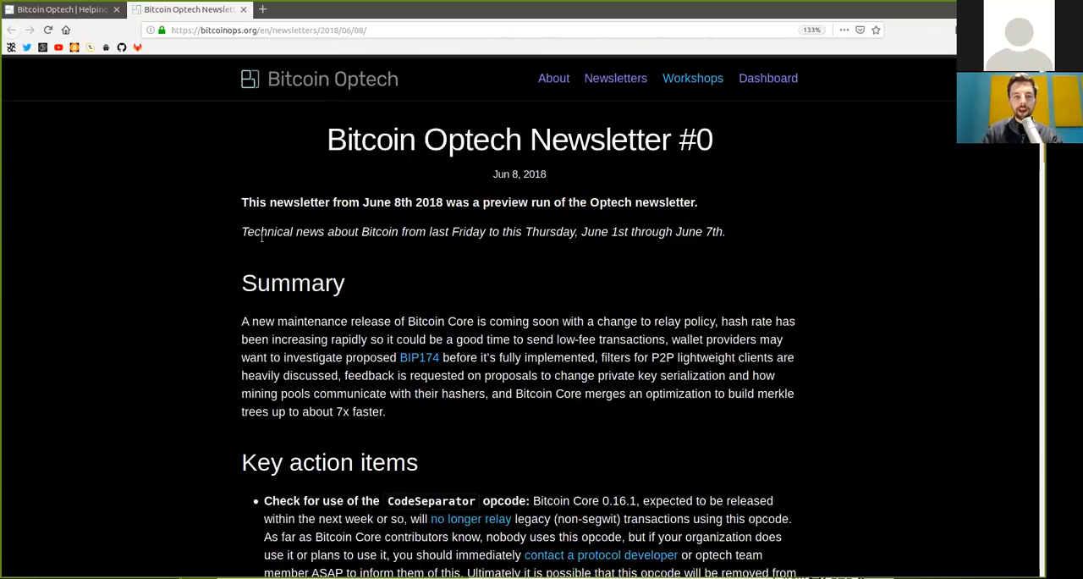
double_click(379, 231)
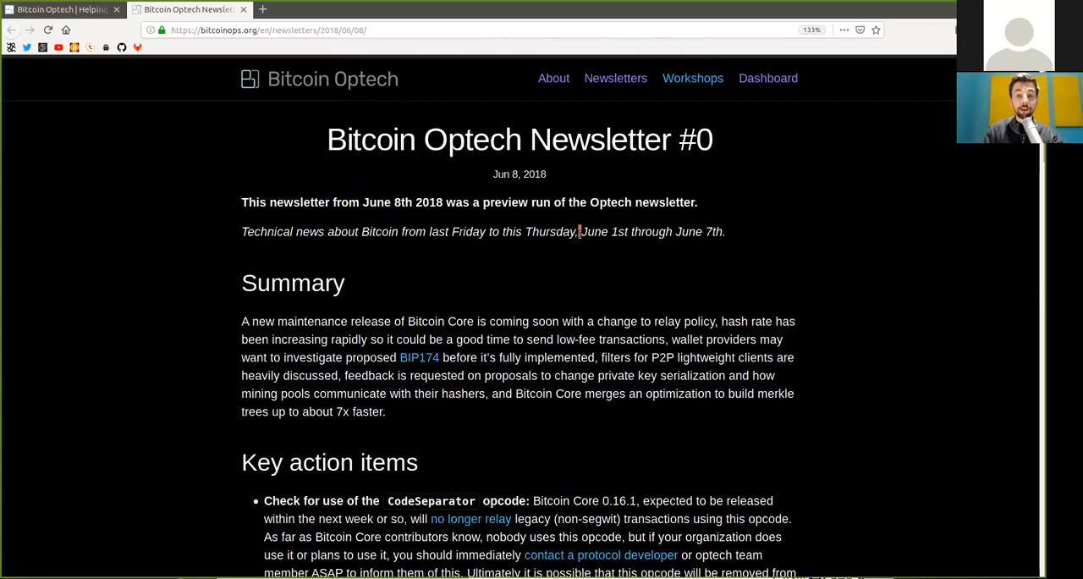
drag(581, 232, 671, 231)
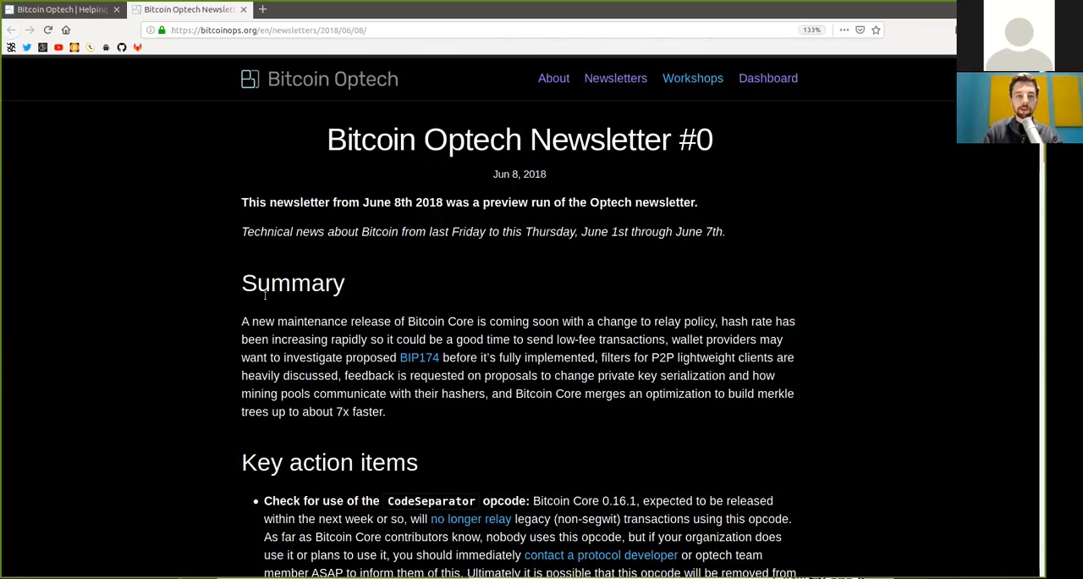
double_click(311, 321)
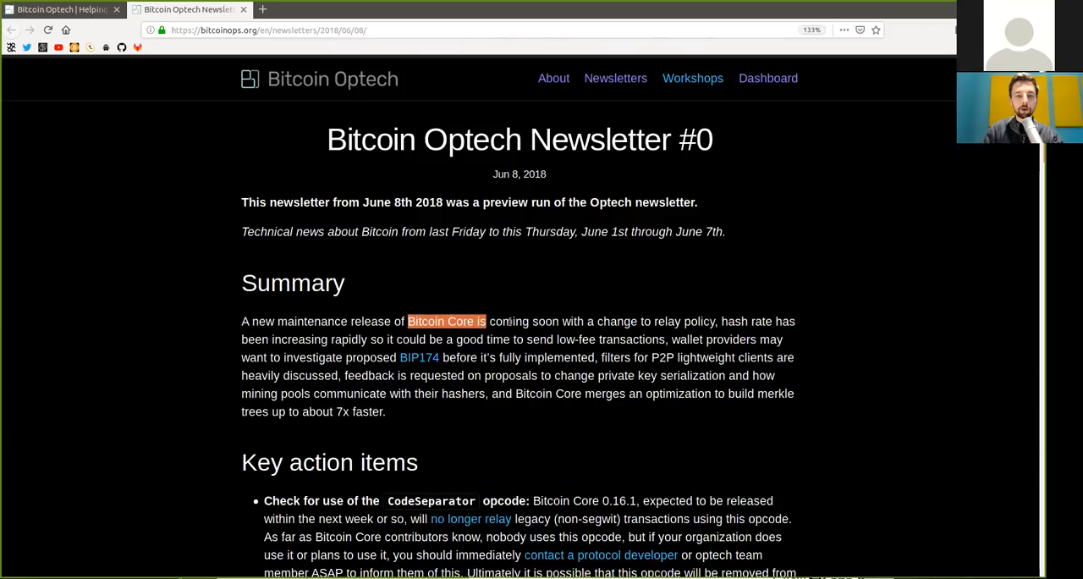
click(677, 321)
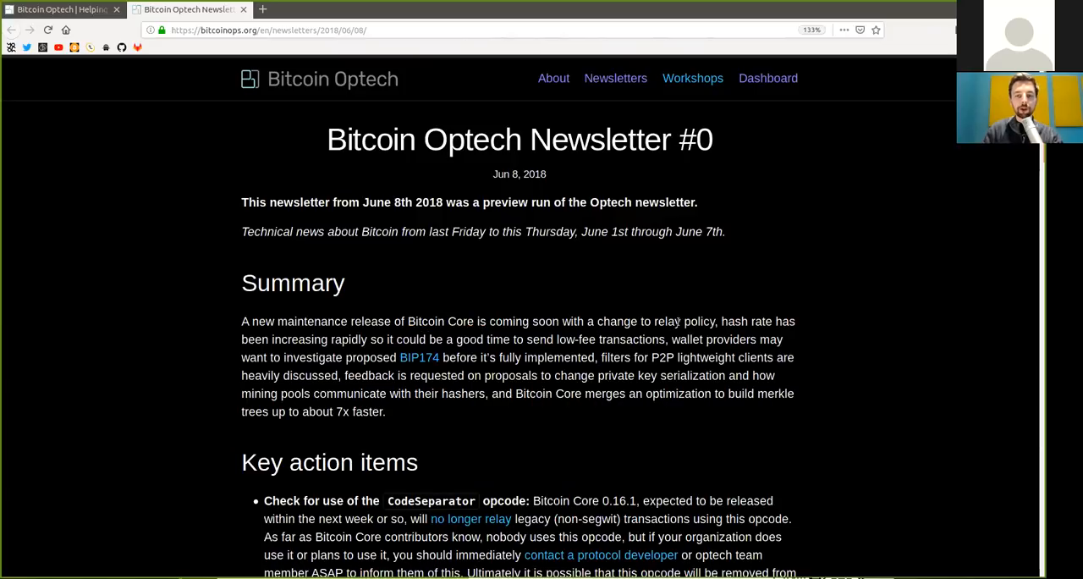
double_click(671, 321)
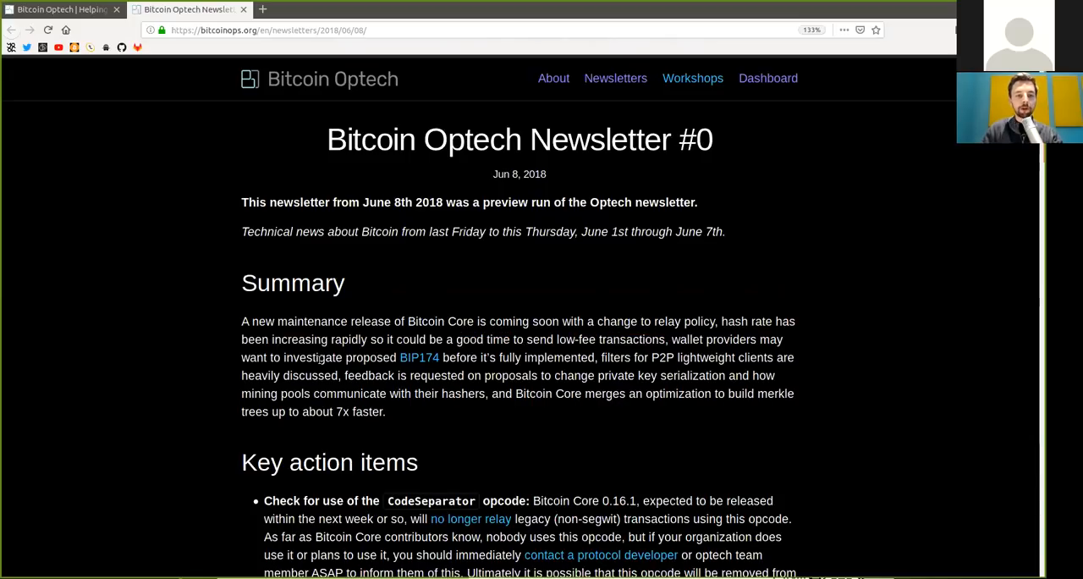
mouse_move(419, 364)
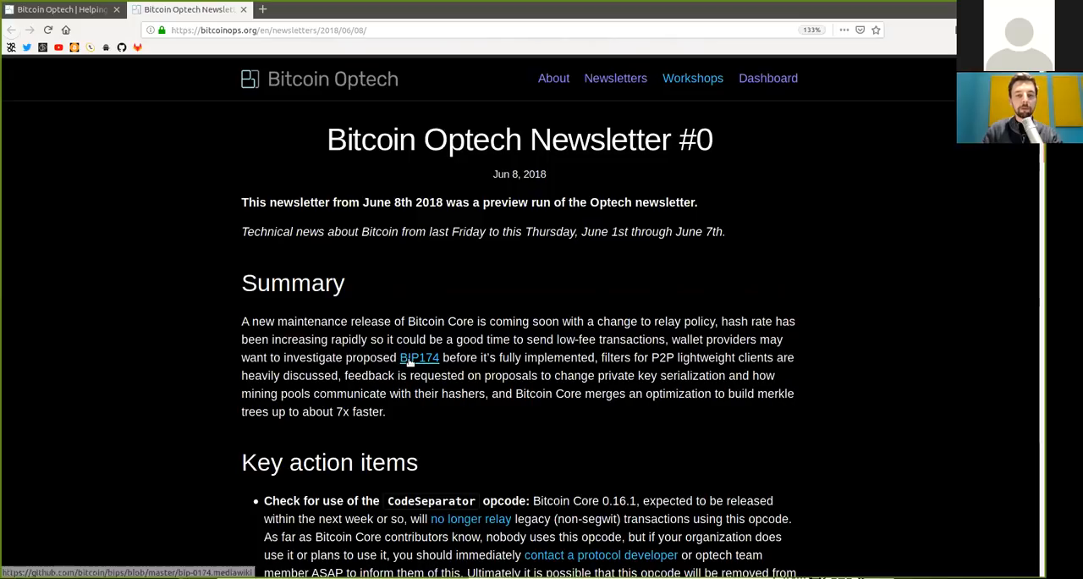
mouse_move(434, 351)
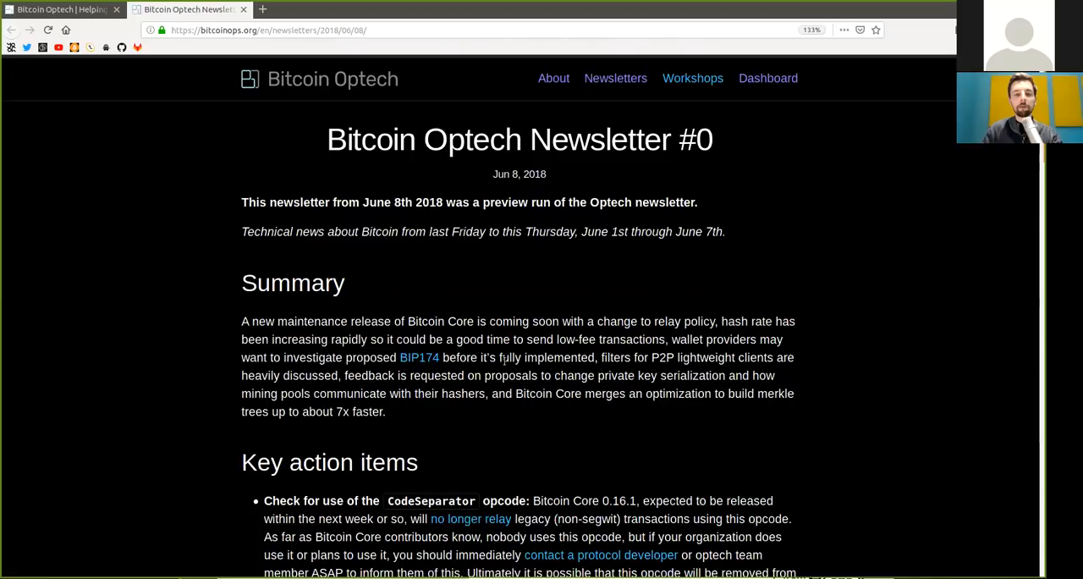
Follow the reading into the Key action items heading, marking its first words
double_click(518, 357)
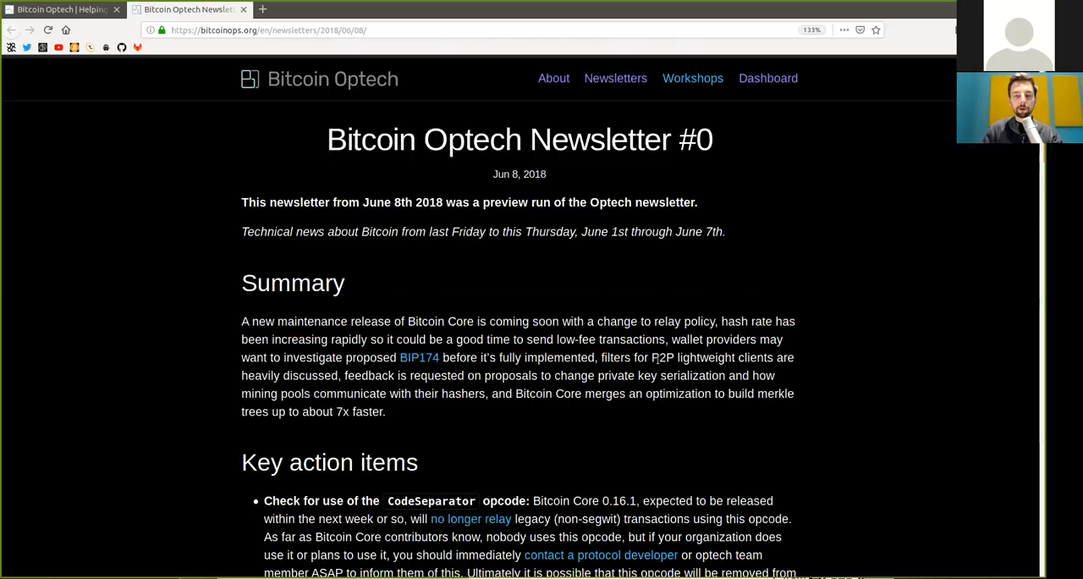
drag(739, 357, 794, 357)
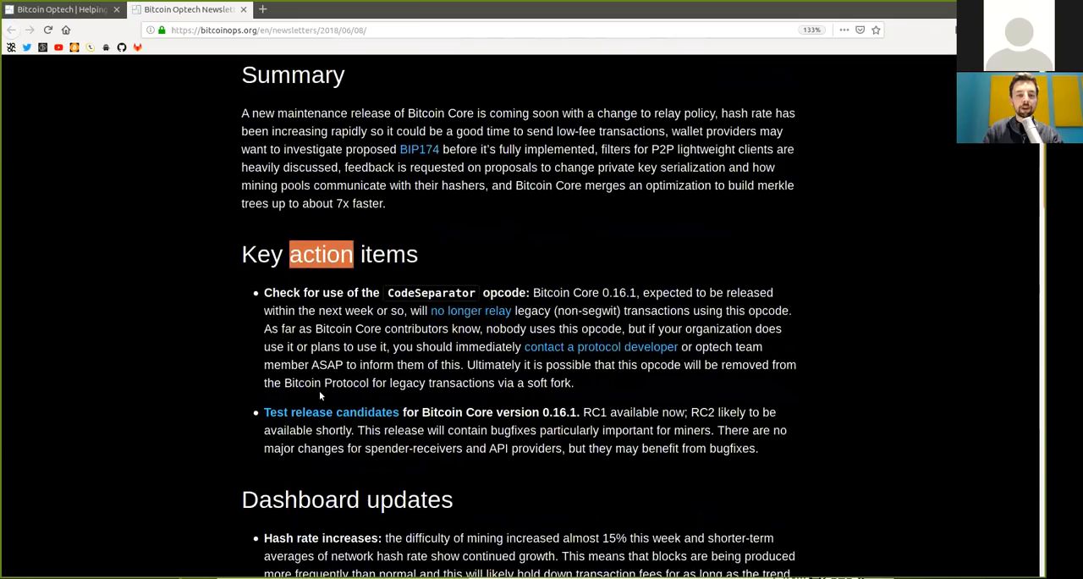
Highlight words through the CodeSeparator opcode check action item as it is read
scroll(down, 3)
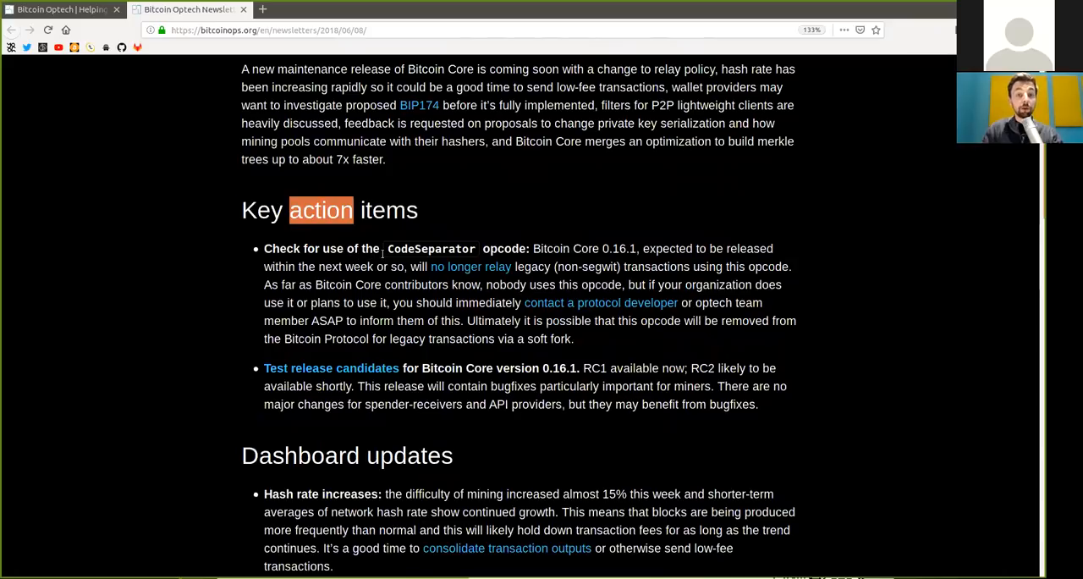
double_click(504, 248)
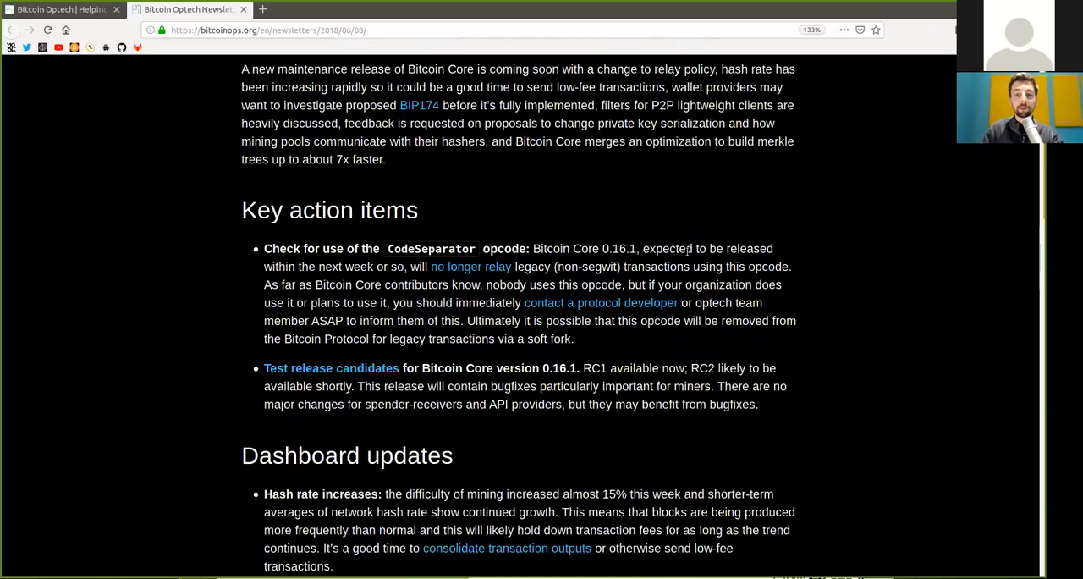
mouse_move(364, 277)
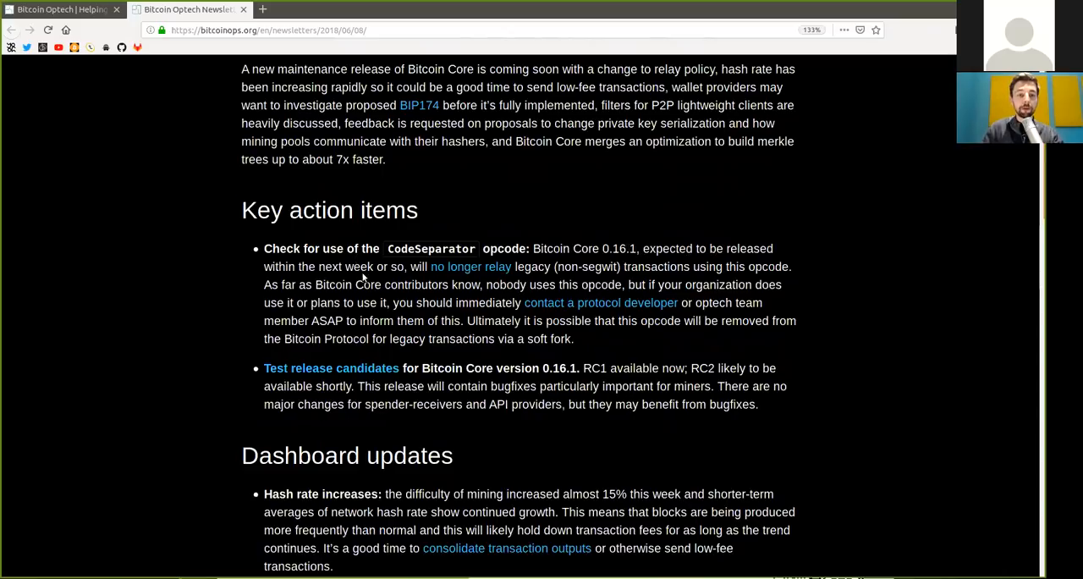
mouse_move(447, 267)
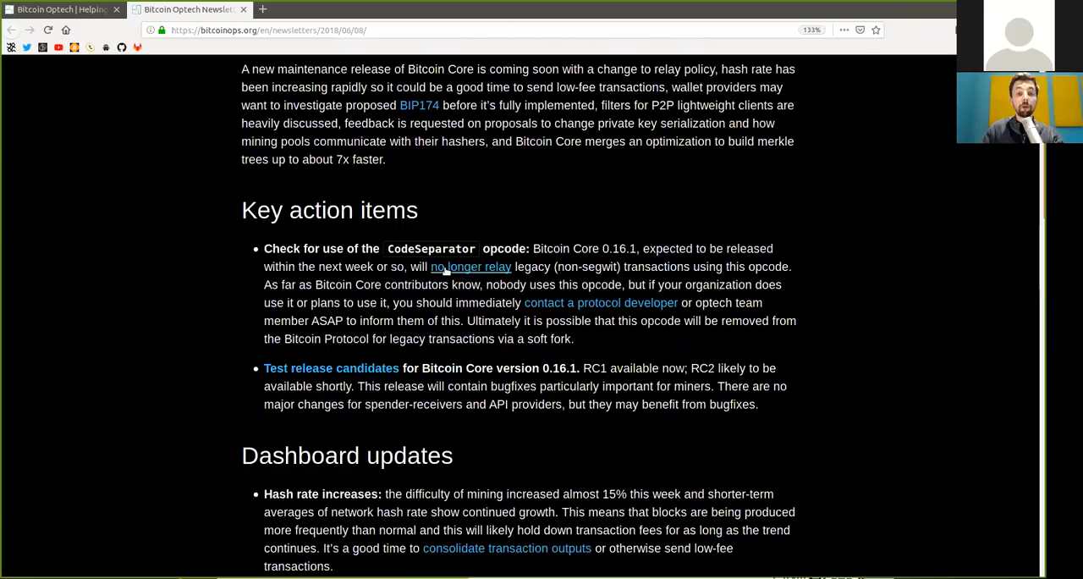
double_click(533, 267)
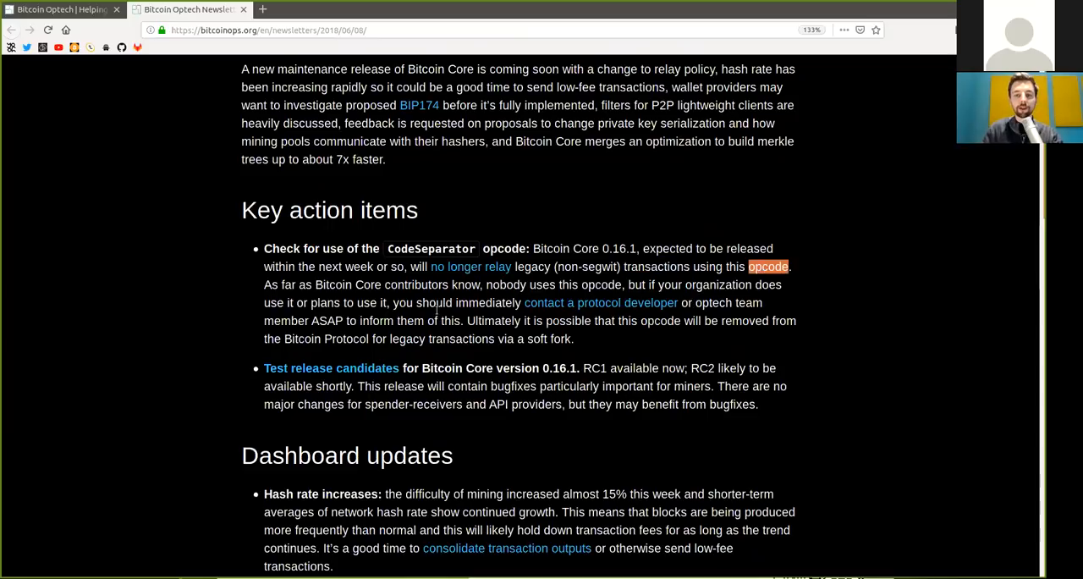
double_click(334, 284)
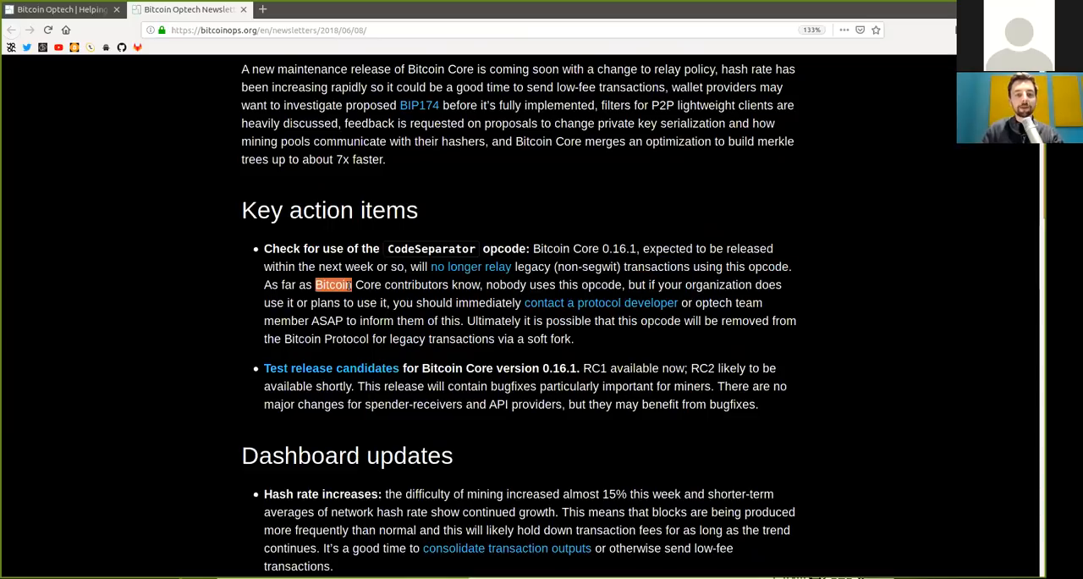
drag(315, 284, 480, 285)
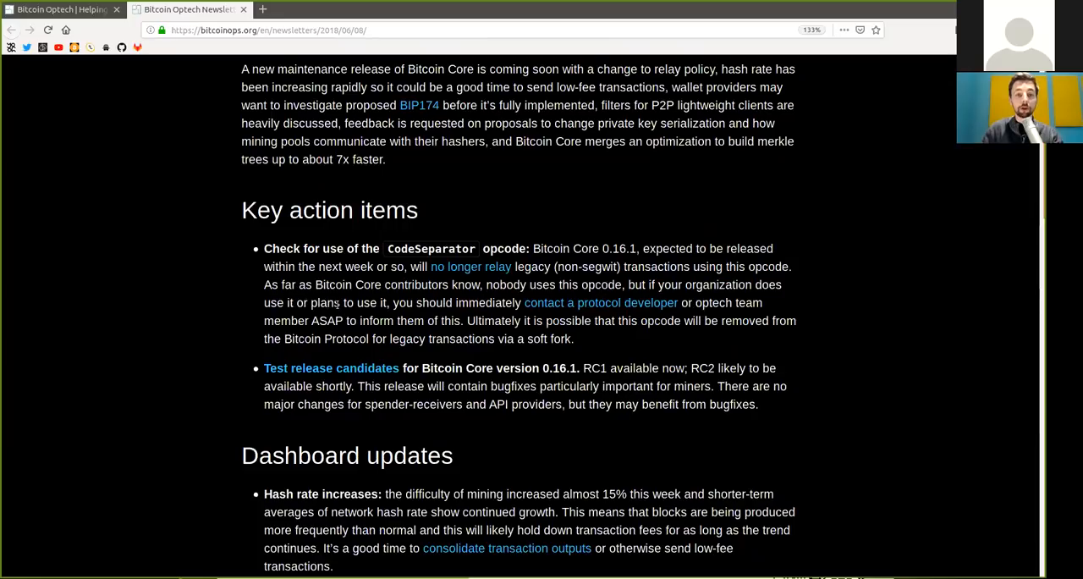
double_click(487, 302)
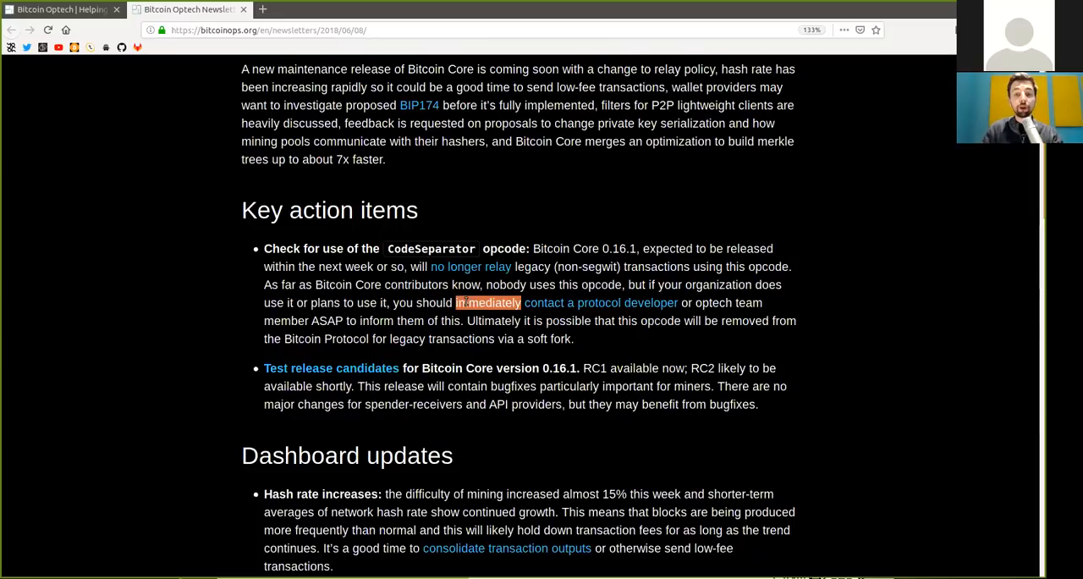
mouse_move(635, 303)
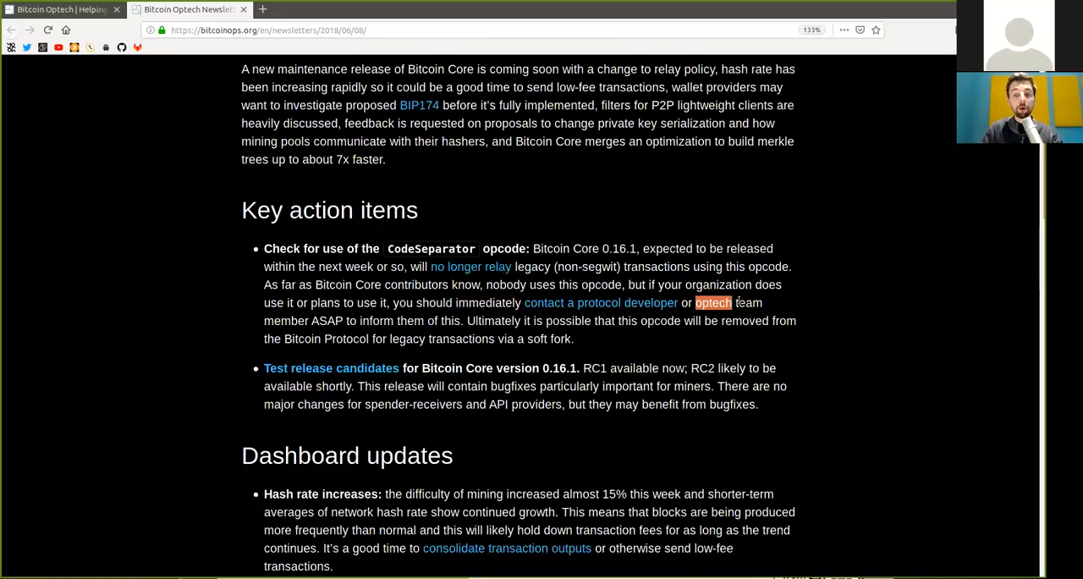
Mark words through the 0.16.1 release-candidates item, ending on 'bugfixes'
double_click(326, 321)
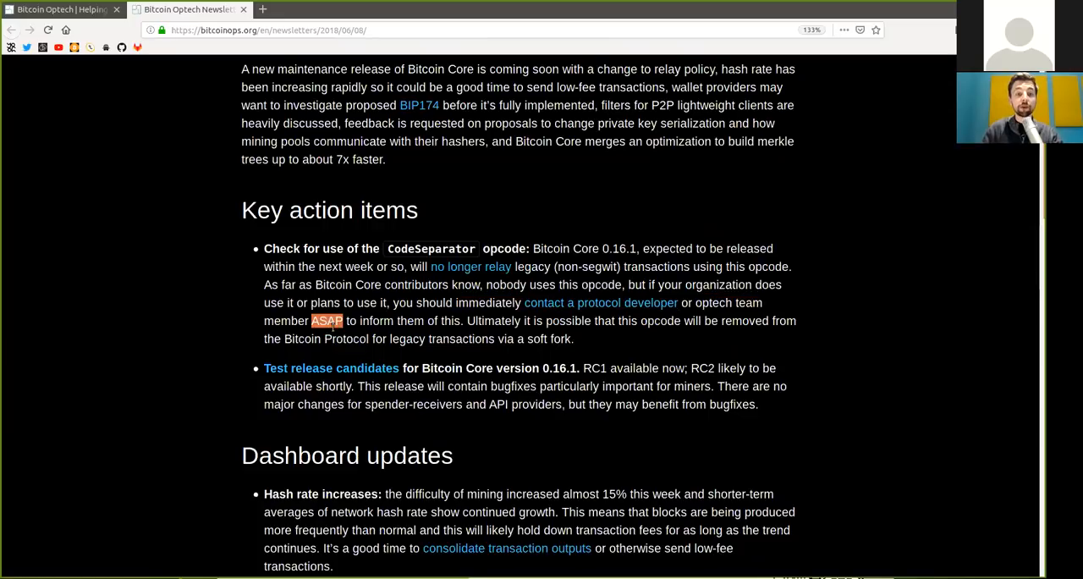
drag(359, 320, 421, 338)
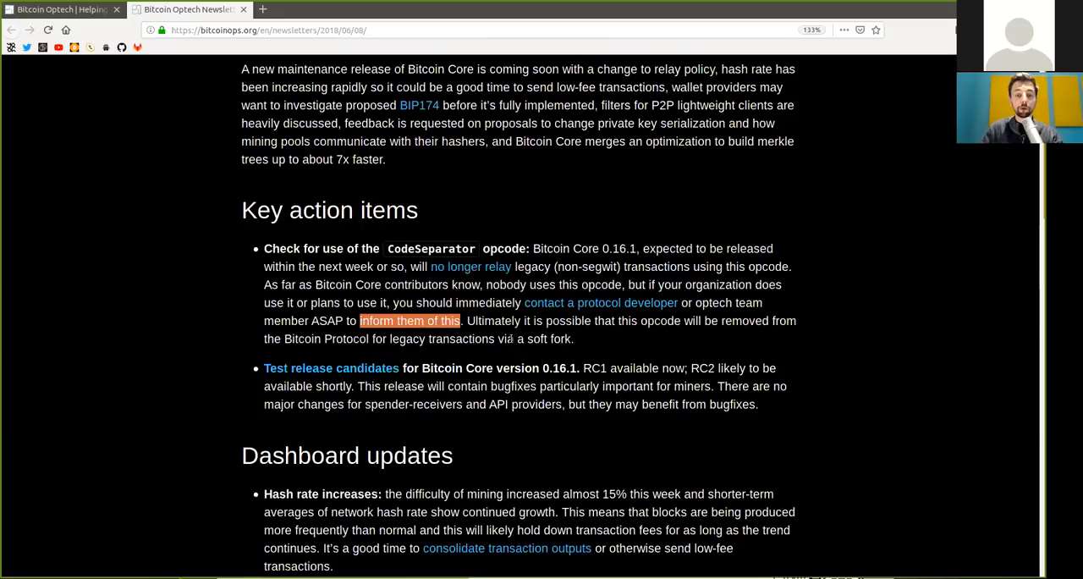
double_click(492, 320)
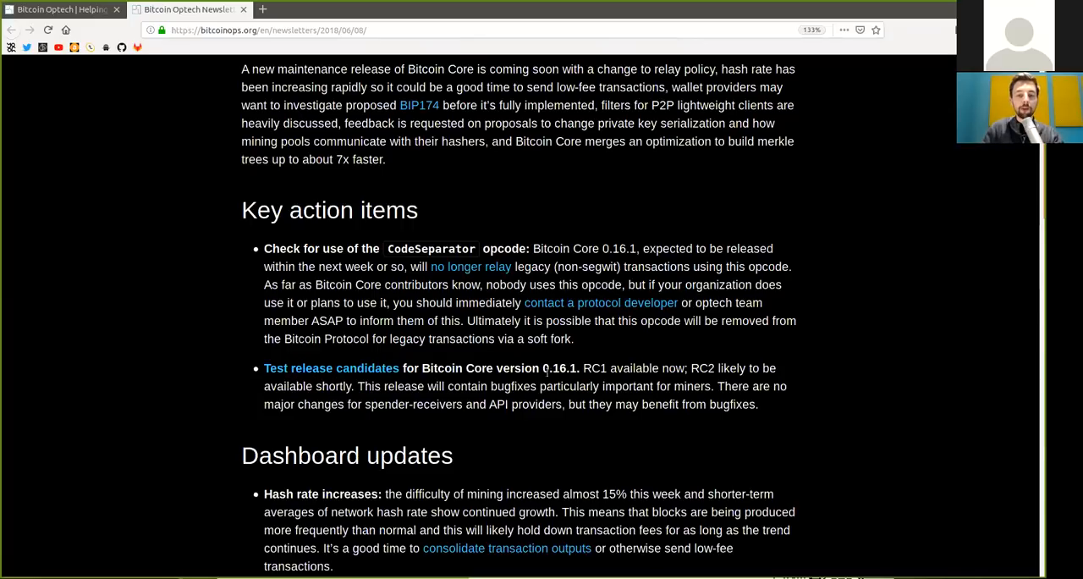
drag(548, 367, 605, 367)
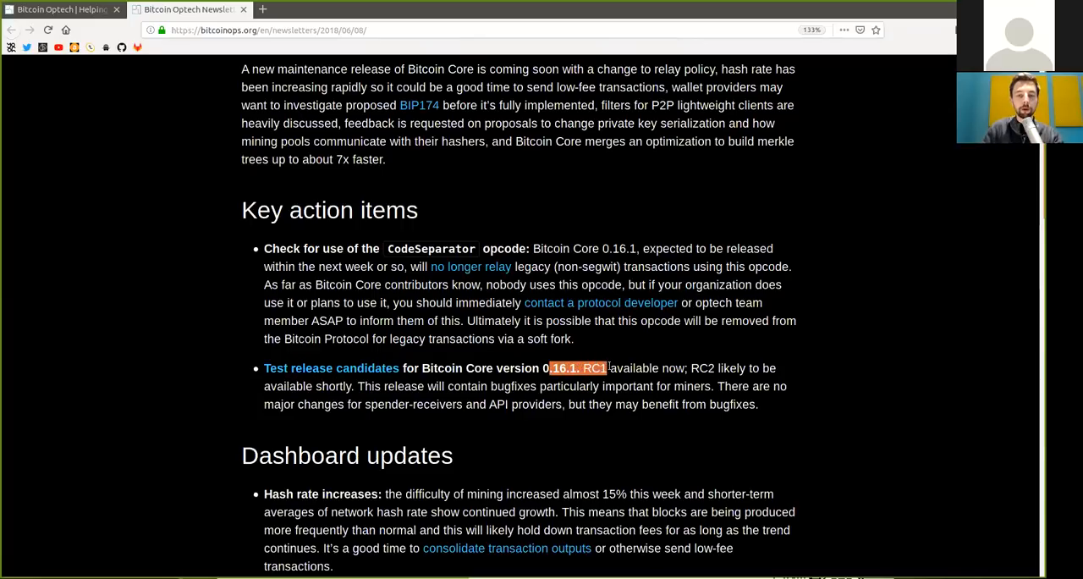
click(705, 386)
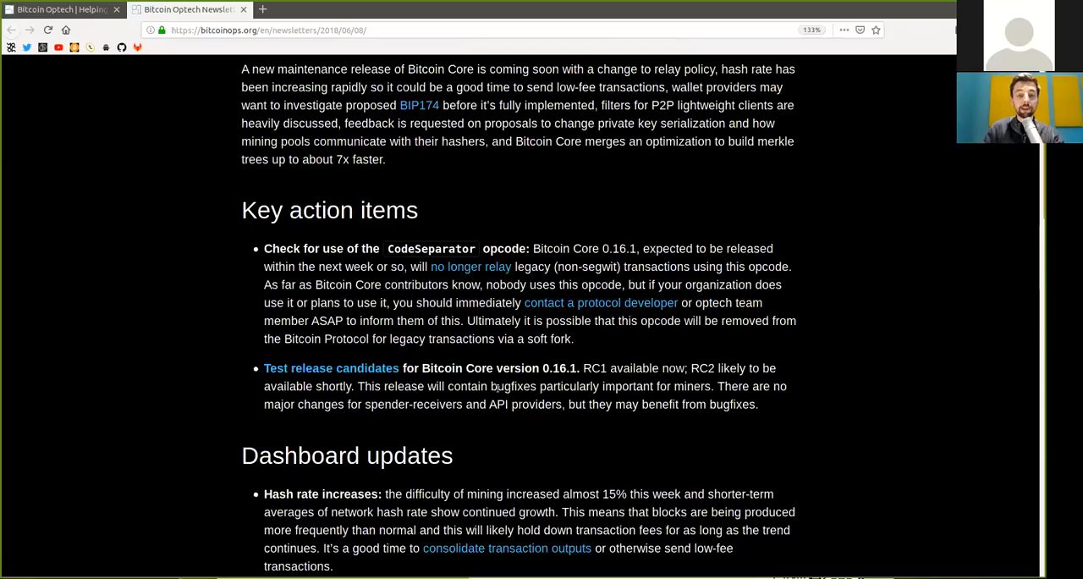
double_click(512, 386)
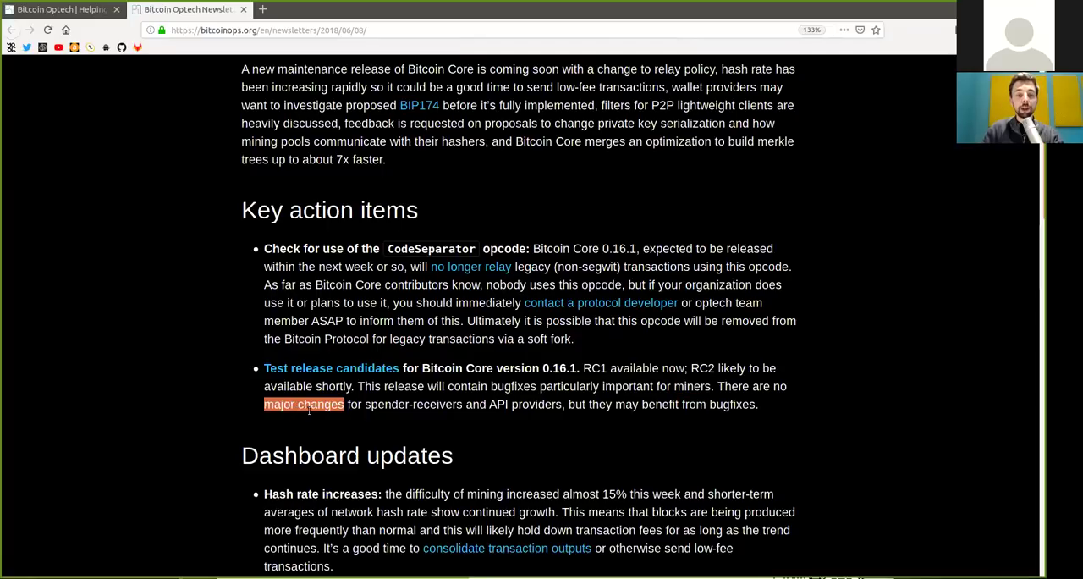
double_click(413, 403)
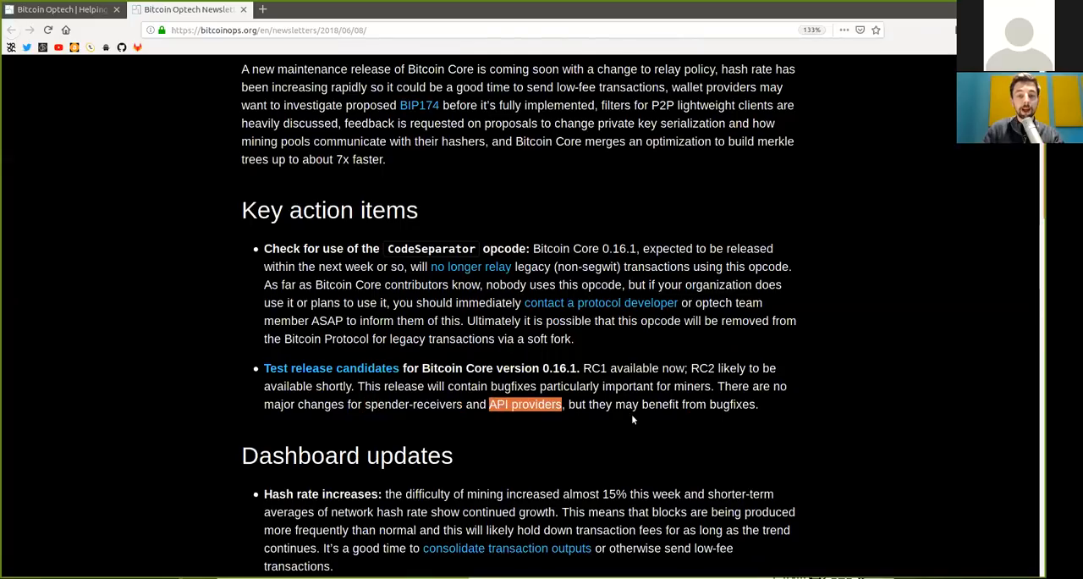
double_click(733, 403)
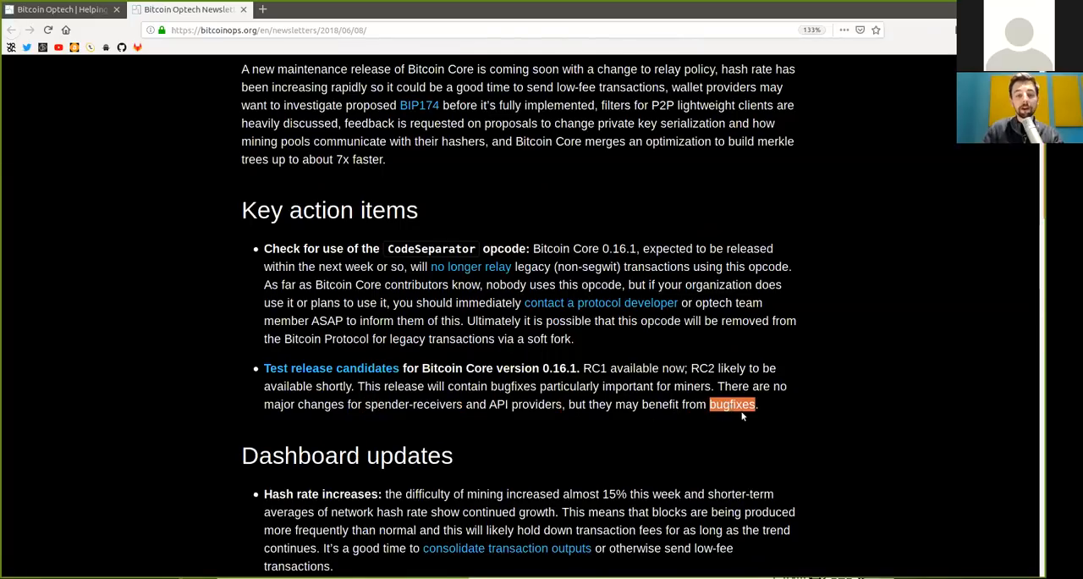
Highlight words in the hash rate increases item, including 'growth' and 'good time'
scroll(down, 3)
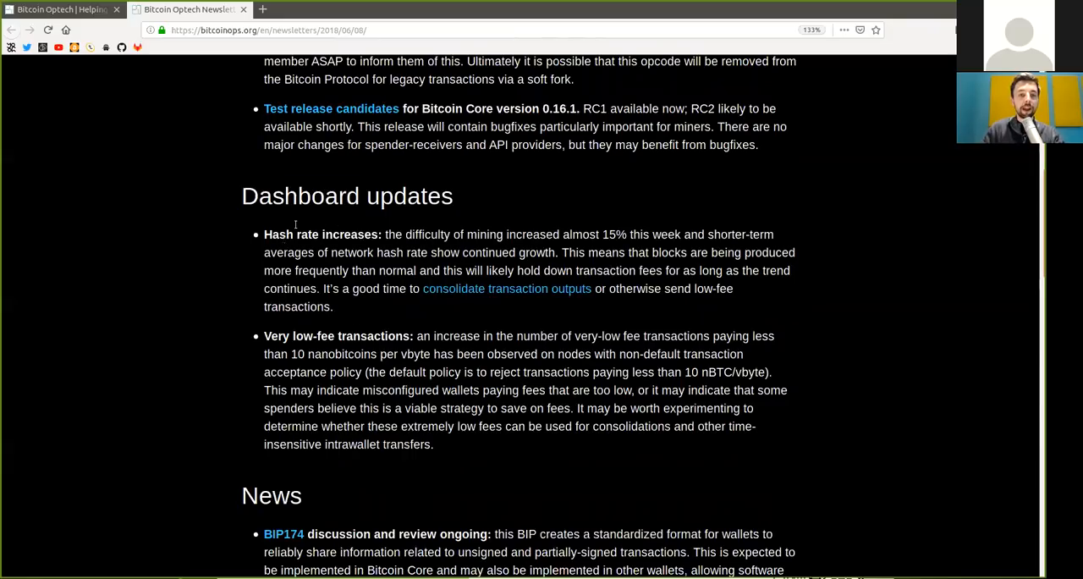
double_click(320, 234)
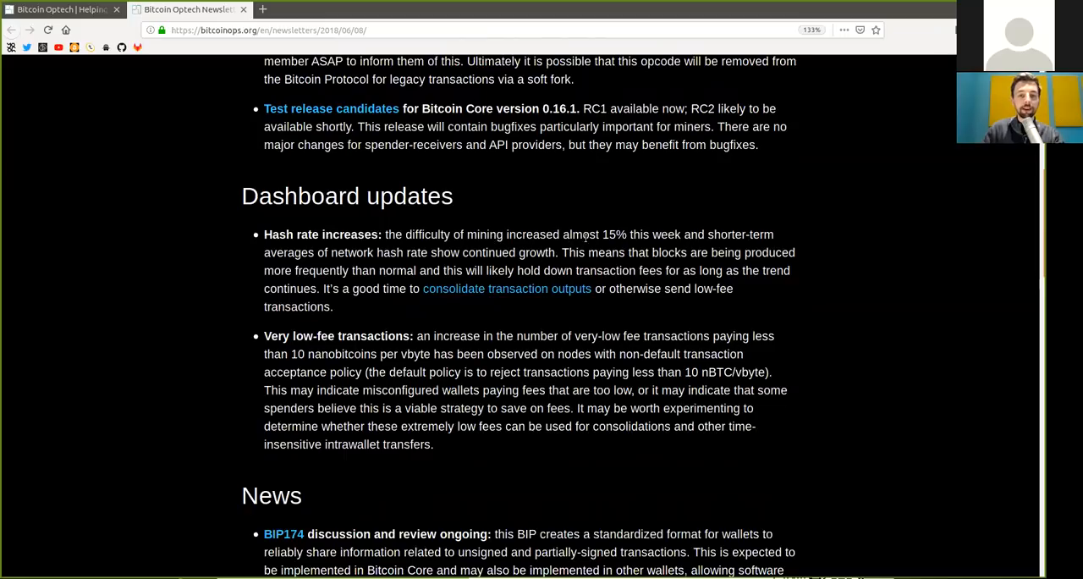
double_click(615, 234)
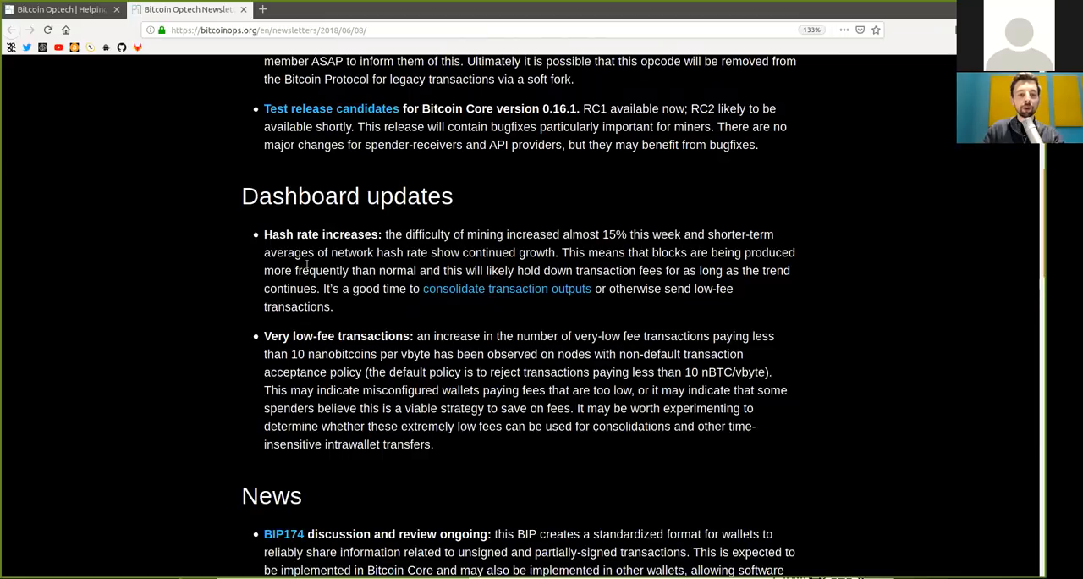
mouse_move(409, 250)
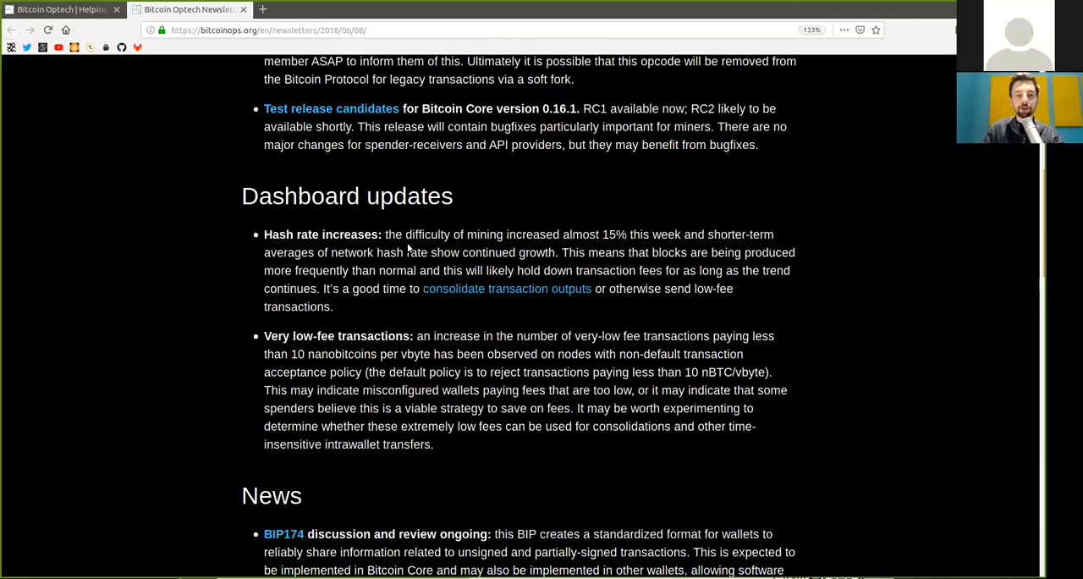
double_click(536, 252)
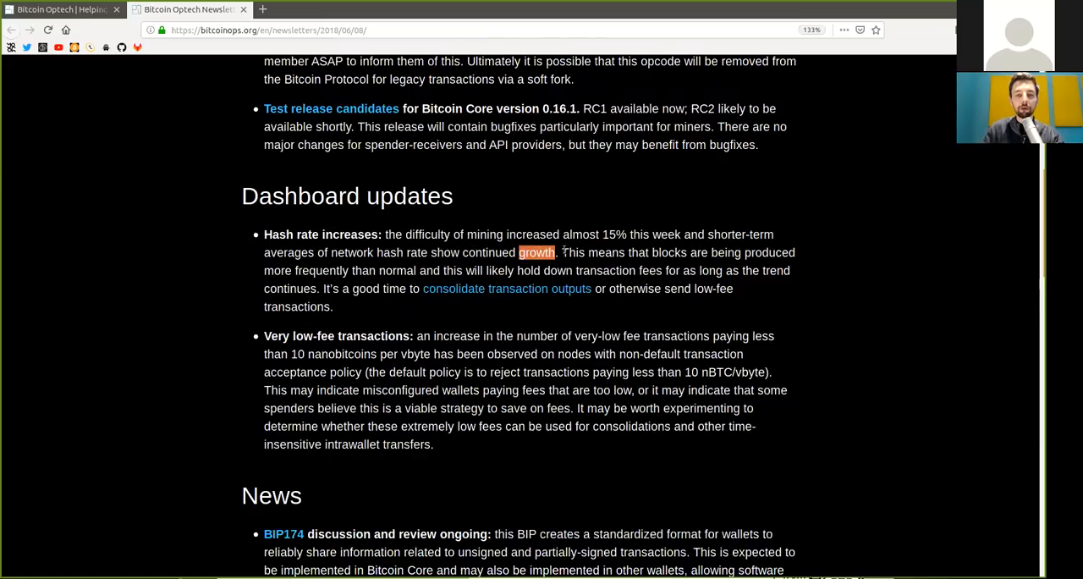
double_click(669, 252)
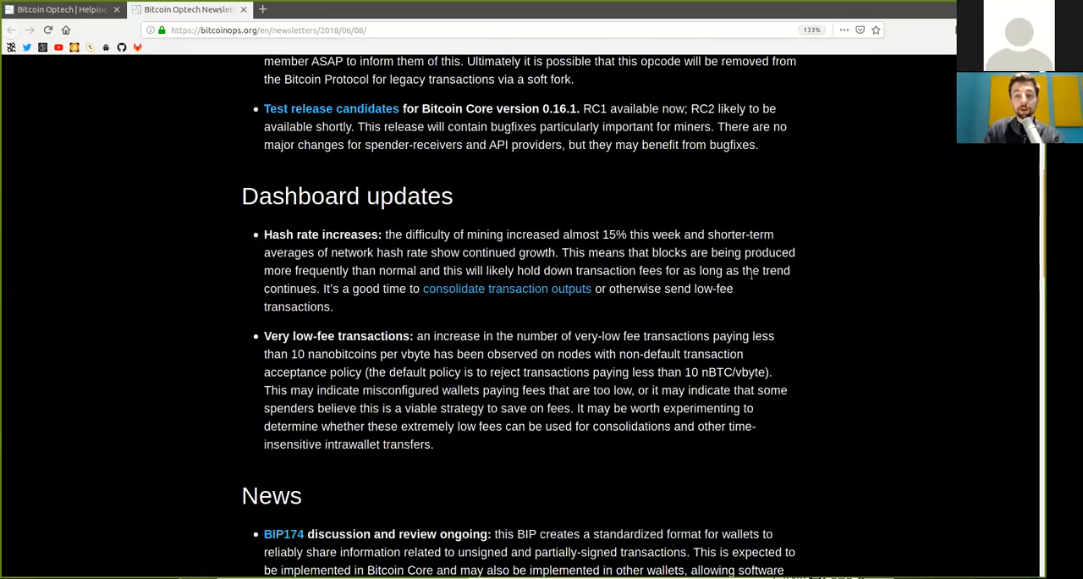
mouse_move(368, 306)
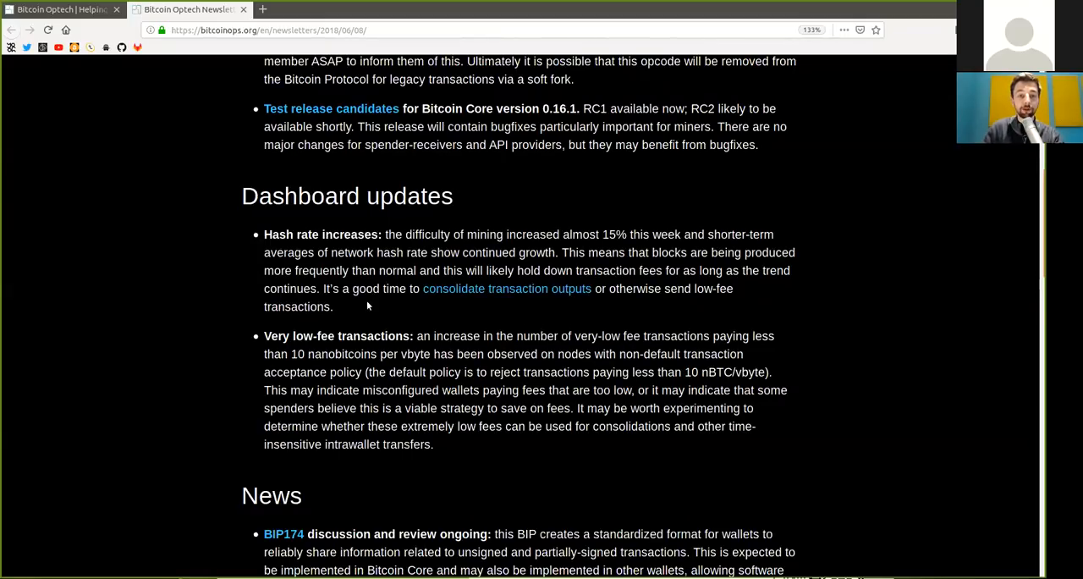
double_click(379, 289)
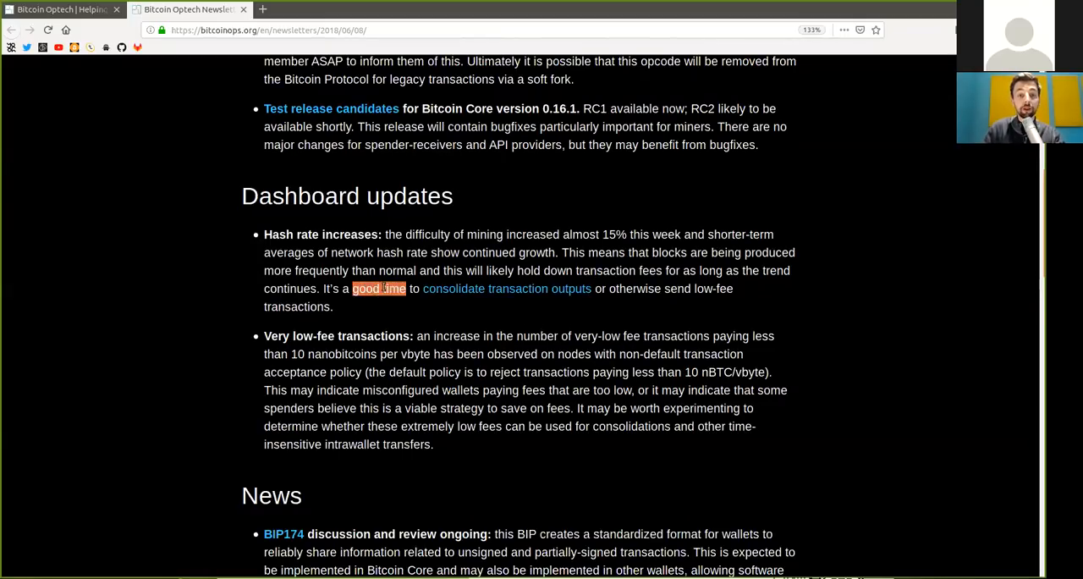
mouse_move(522, 288)
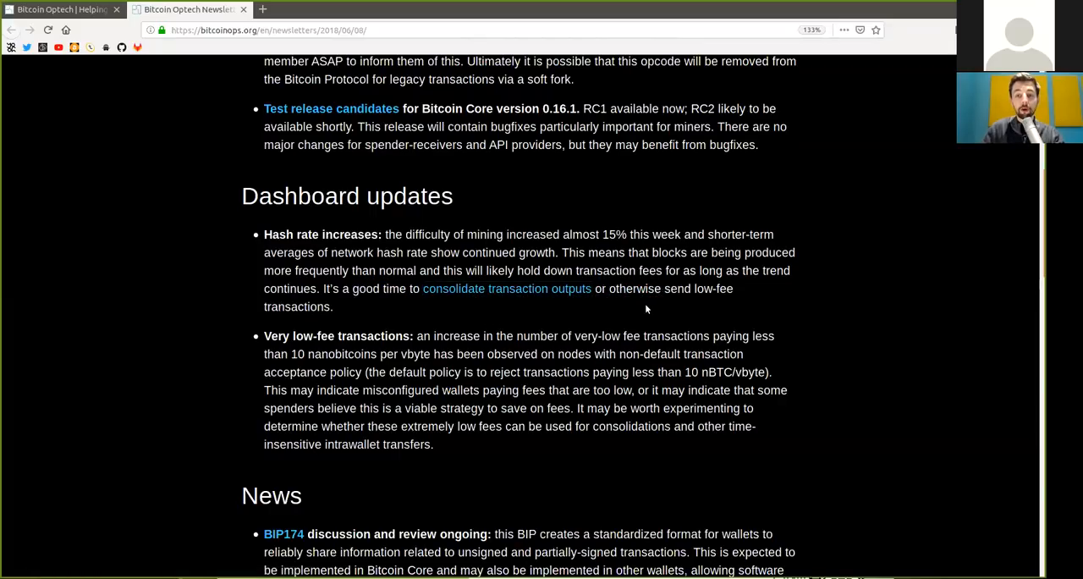
double_click(296, 307)
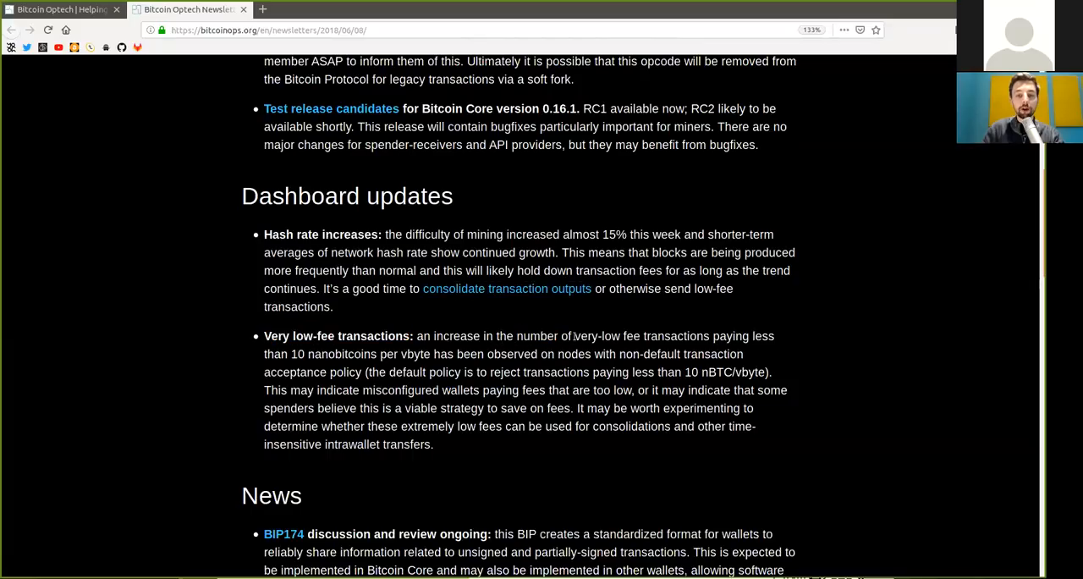
mouse_move(734, 337)
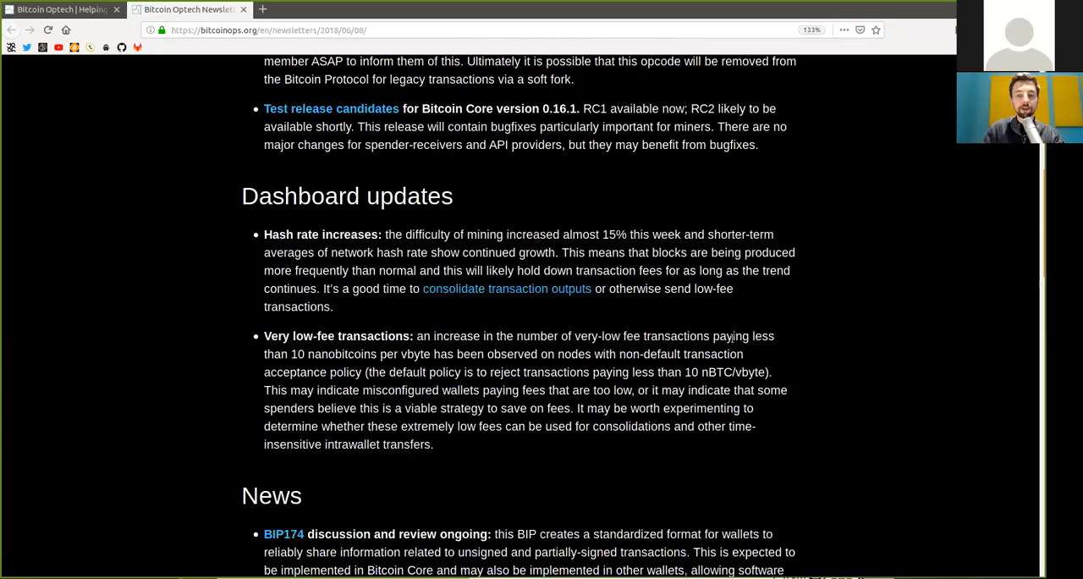
Mark the very-low-fee transactions item, including 'paying fees that are too low' and 'intrawallet'
drag(284, 353, 325, 354)
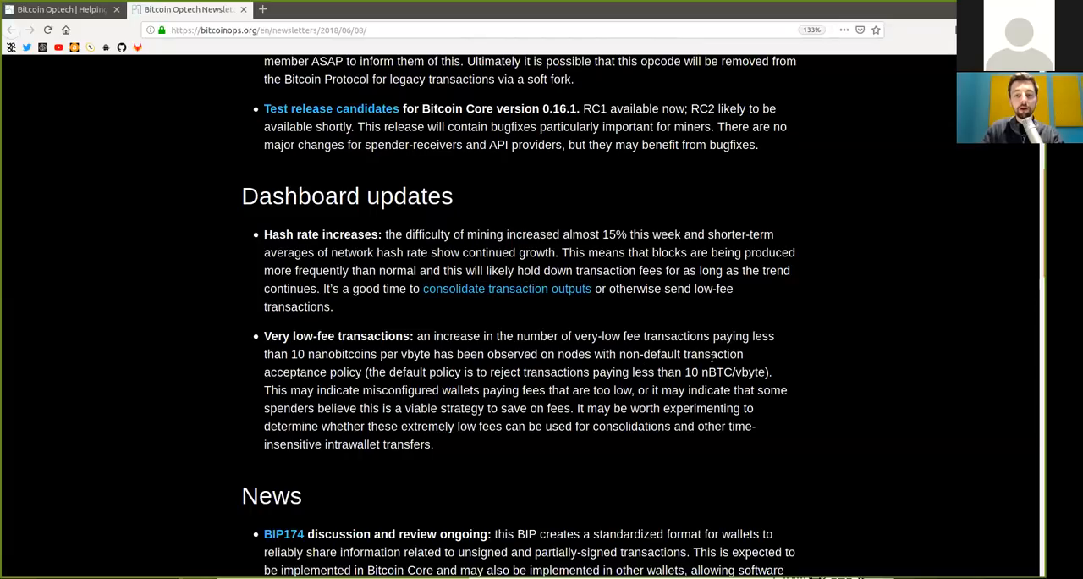
double_click(713, 354)
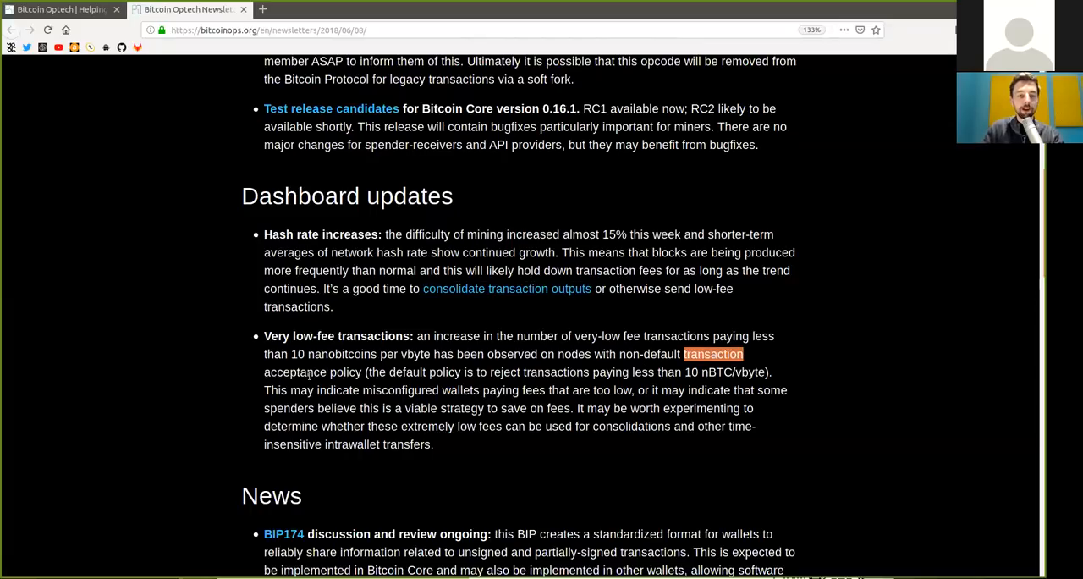
double_click(294, 372)
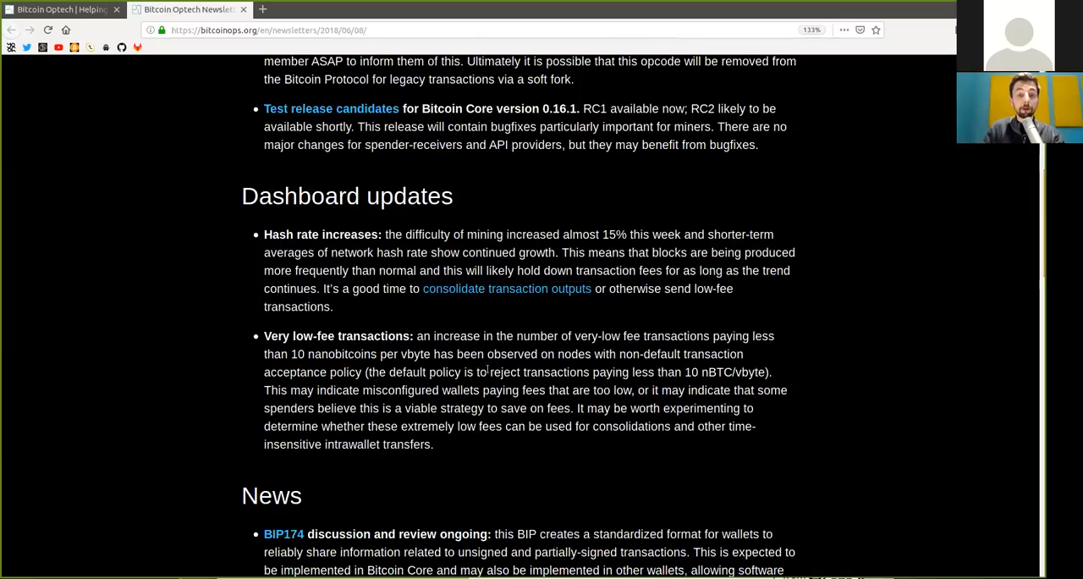
double_click(539, 371)
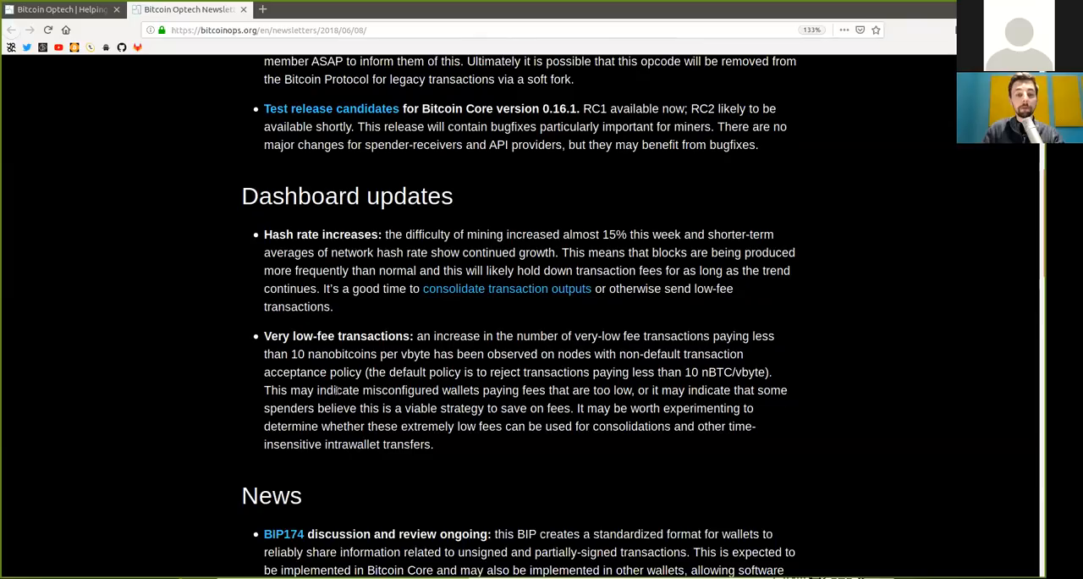
double_click(401, 390)
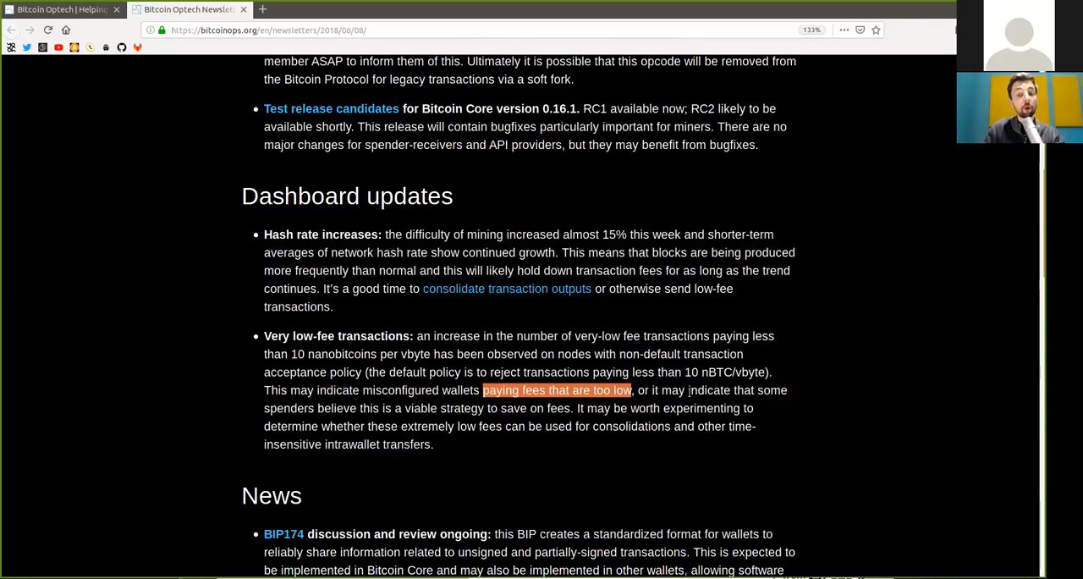
click(283, 419)
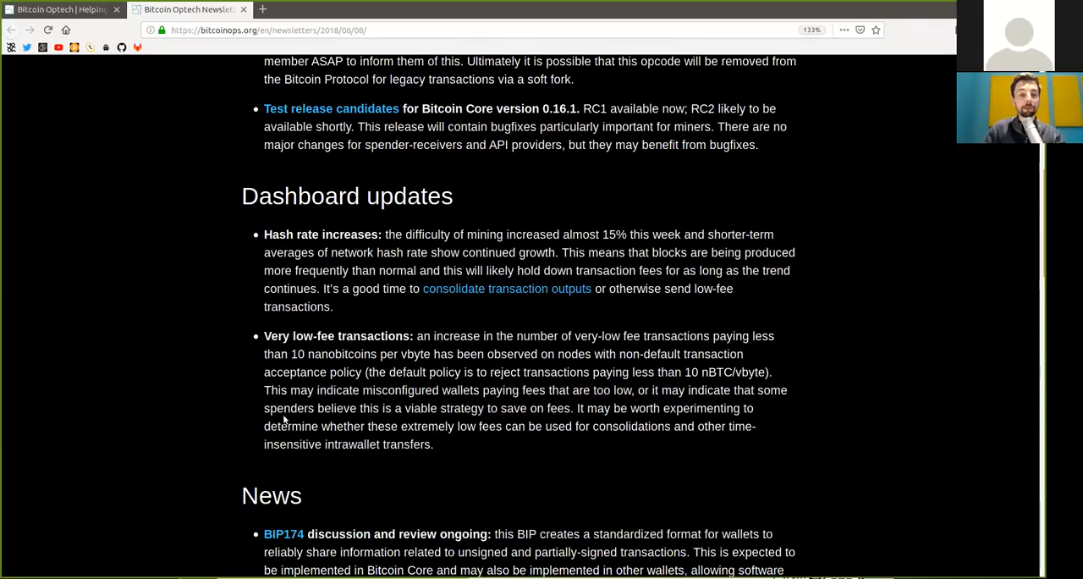
double_click(443, 408)
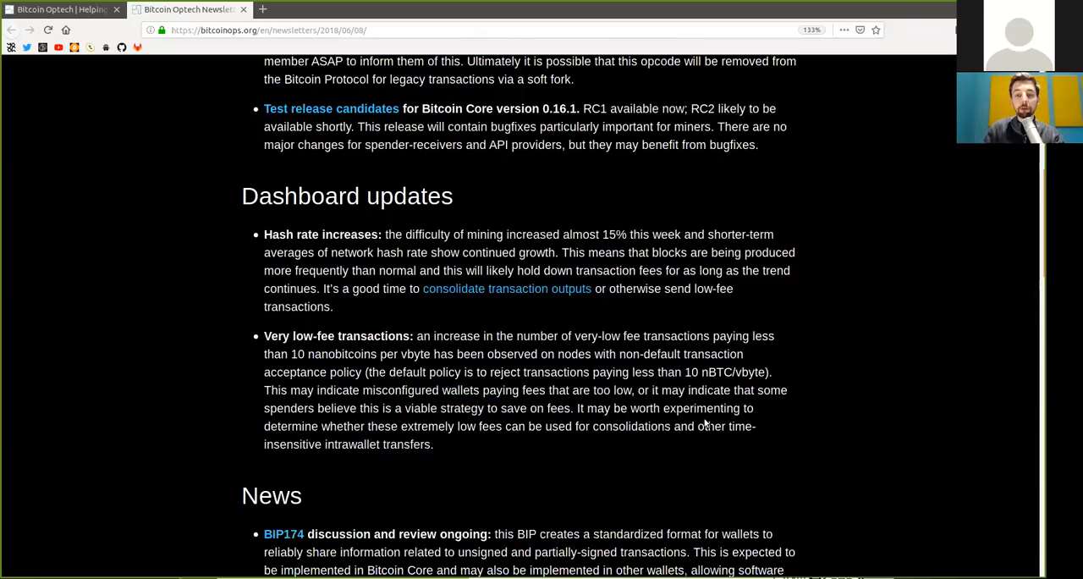
double_click(290, 426)
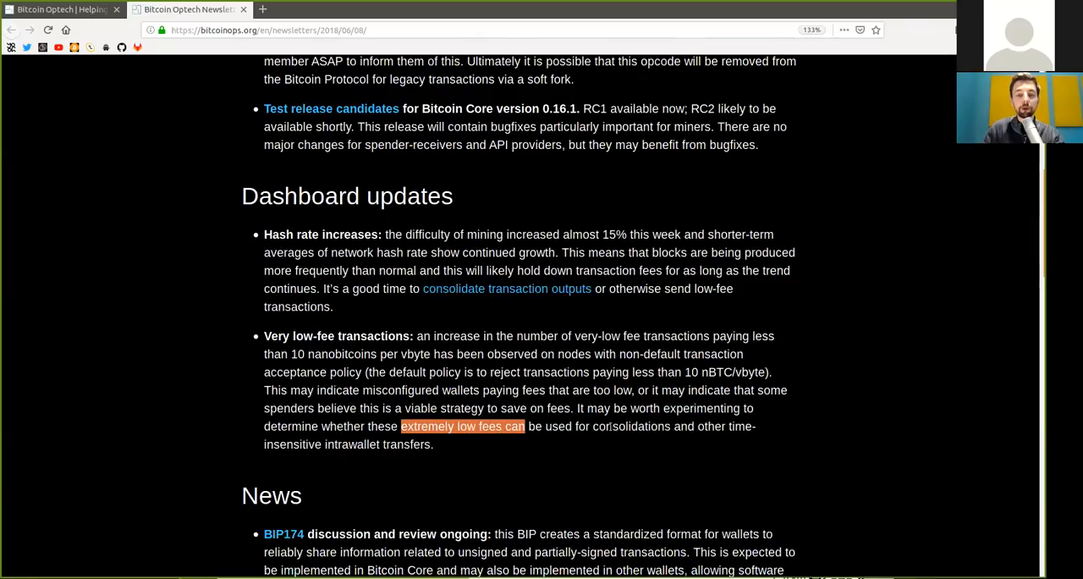
double_click(632, 426)
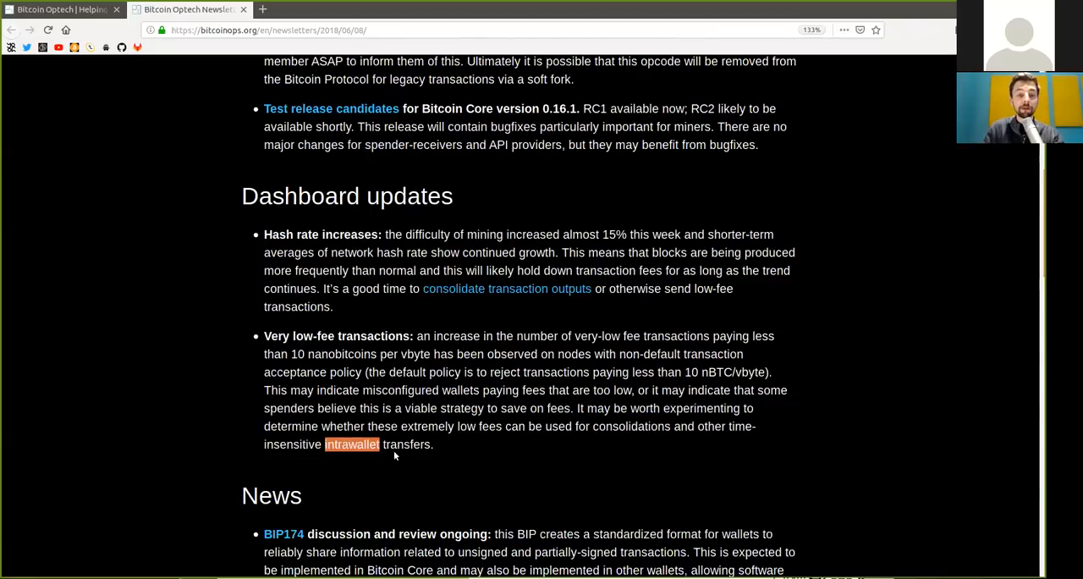
Highlight words in the BIP174 item's opening sentences, including 'hardware'
scroll(down, 3)
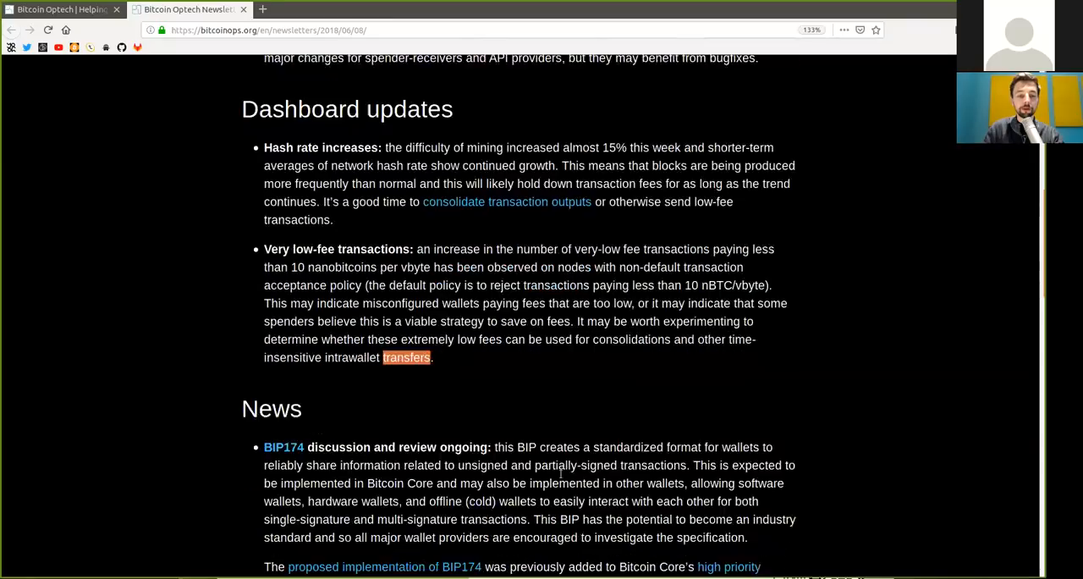
scroll(down, 3)
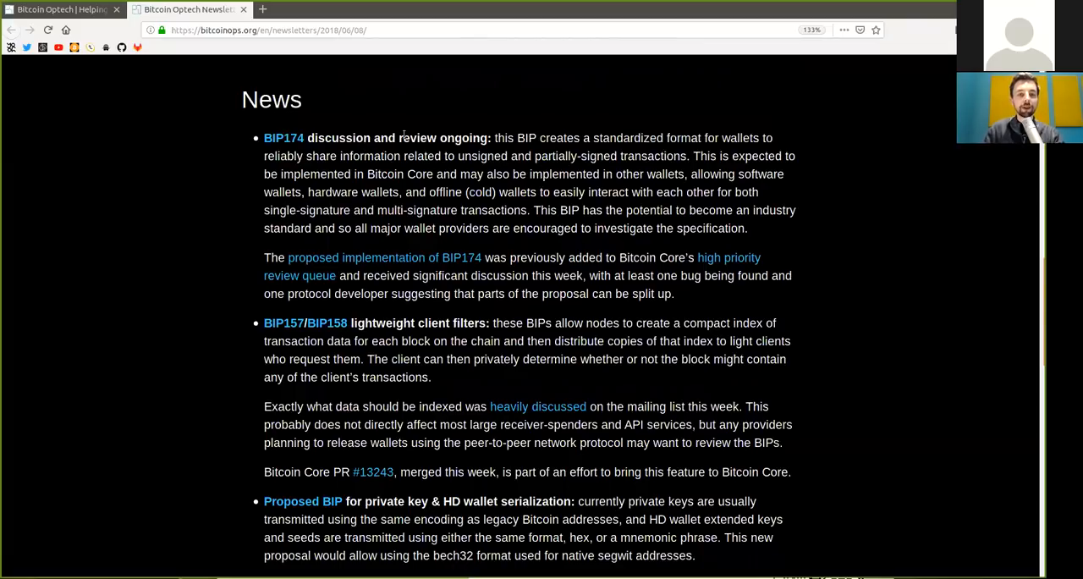
double_click(526, 137)
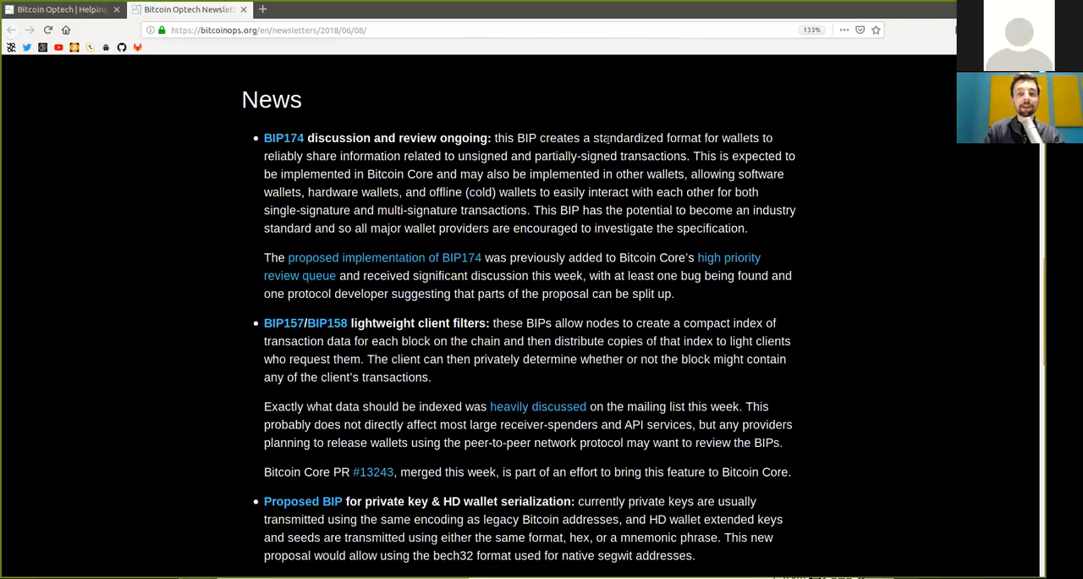
double_click(740, 137)
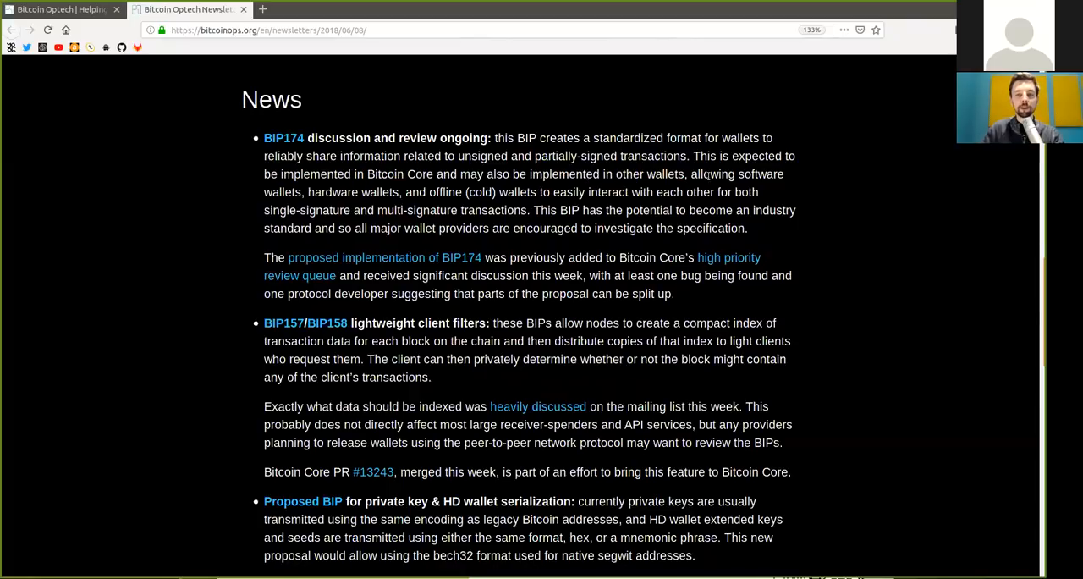
double_click(331, 192)
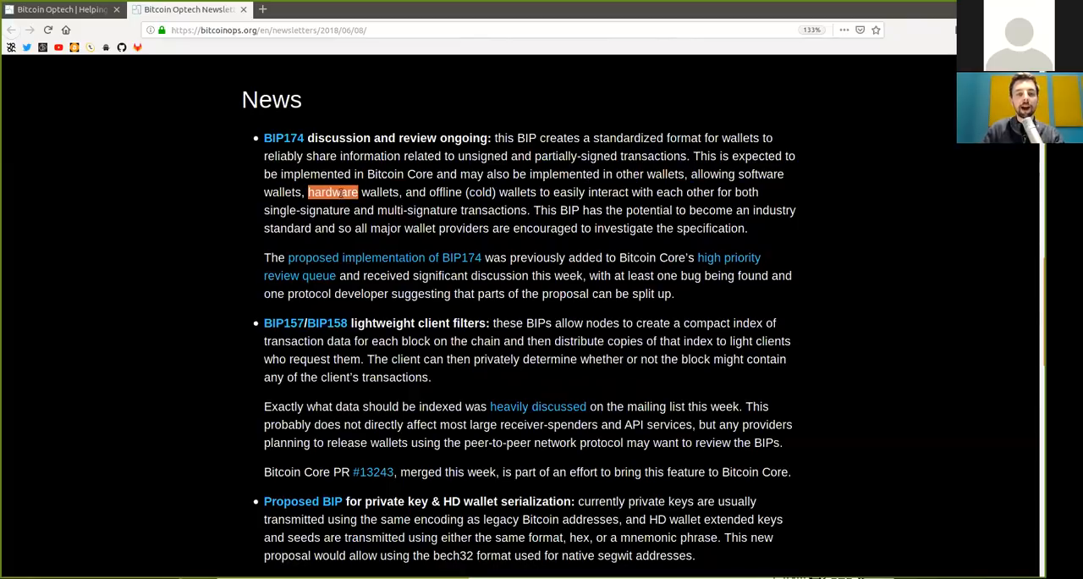
double_click(482, 193)
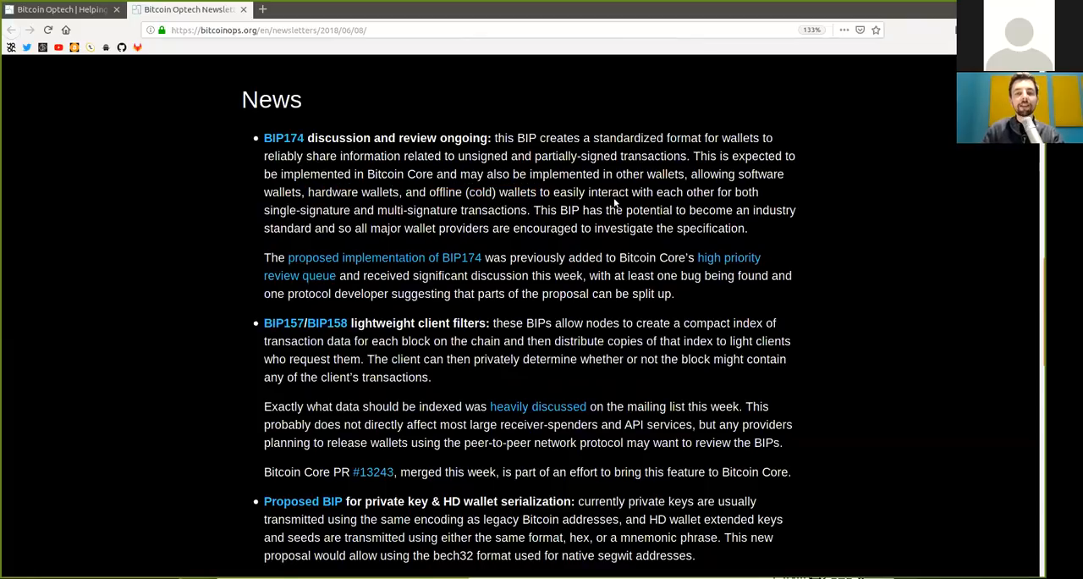
mouse_move(573, 211)
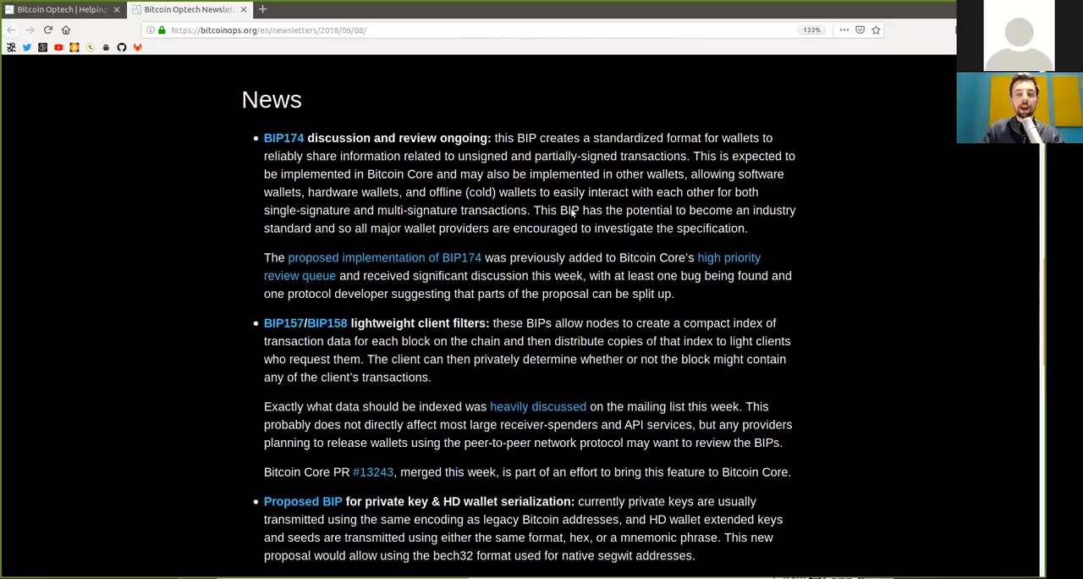
Follow the BIP174 item through its Bitcoin Core review to the closing sentence
double_click(308, 210)
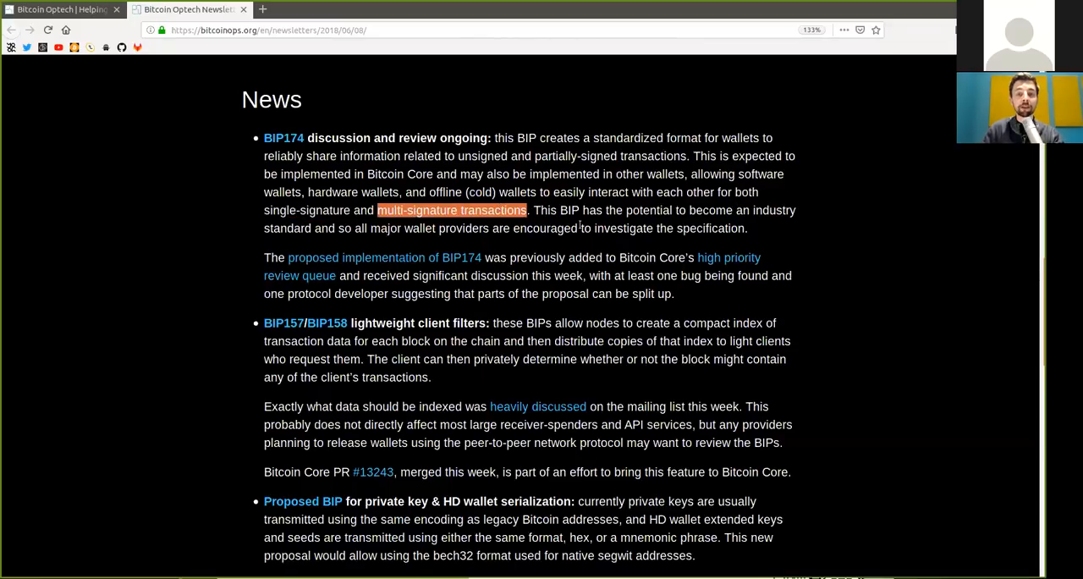
double_click(568, 210)
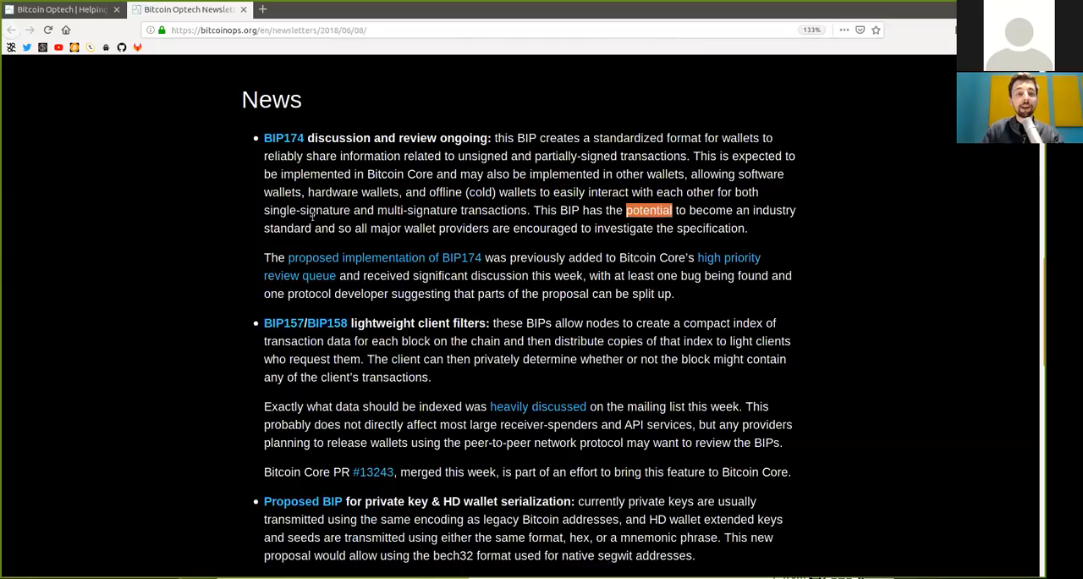
double_click(287, 227)
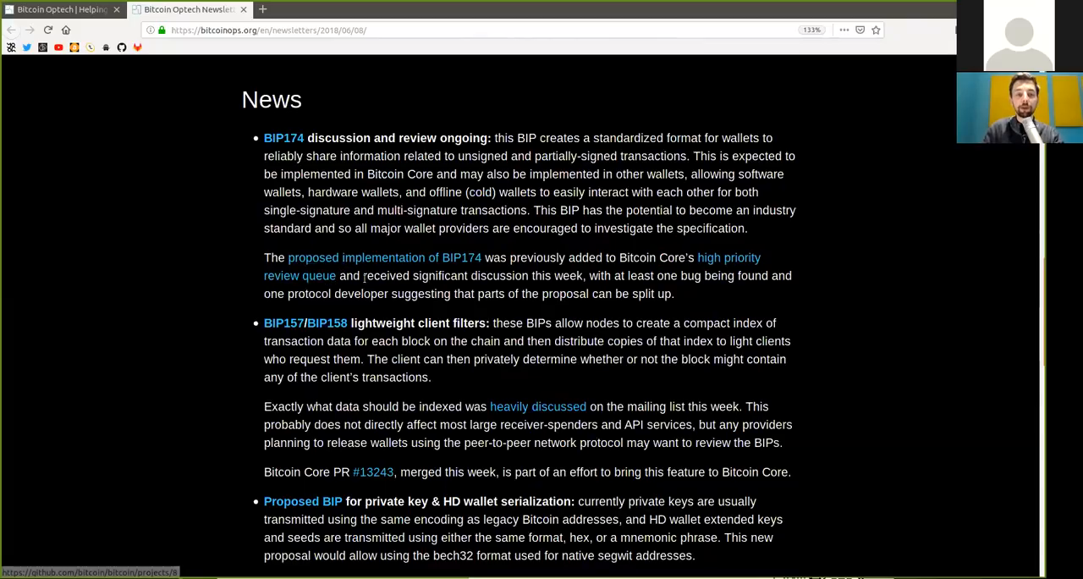
double_click(386, 275)
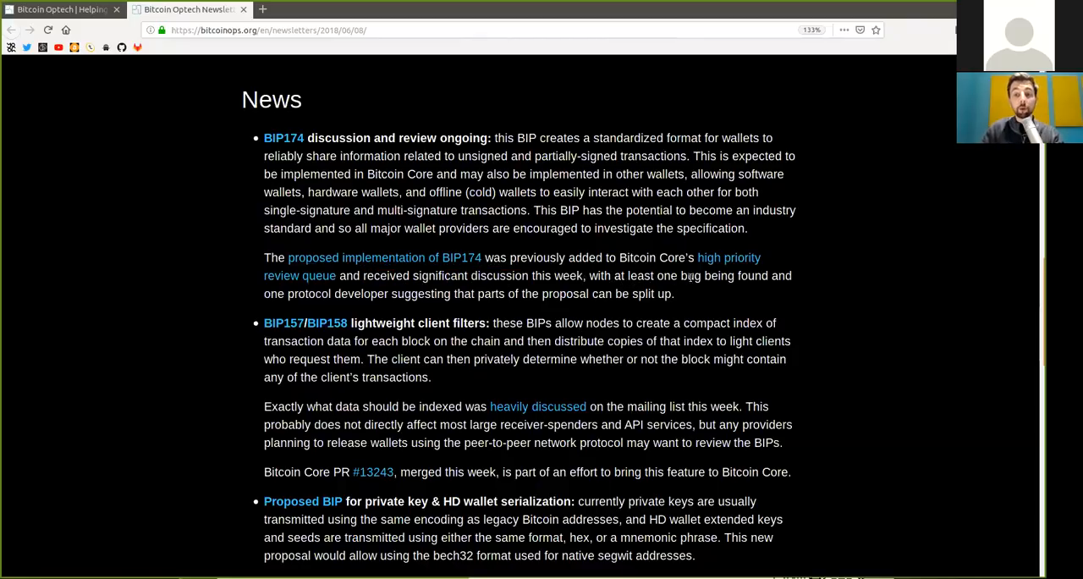
double_click(308, 294)
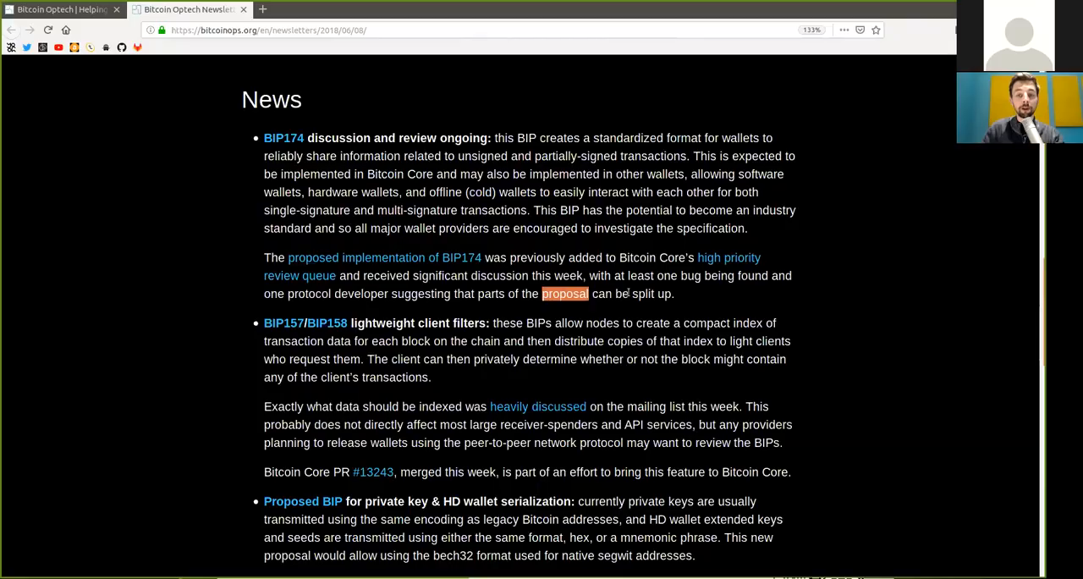
Highlight words through the BIP157/BIP158 lightweight client filters item to 'review the BIPs'
scroll(down, 3)
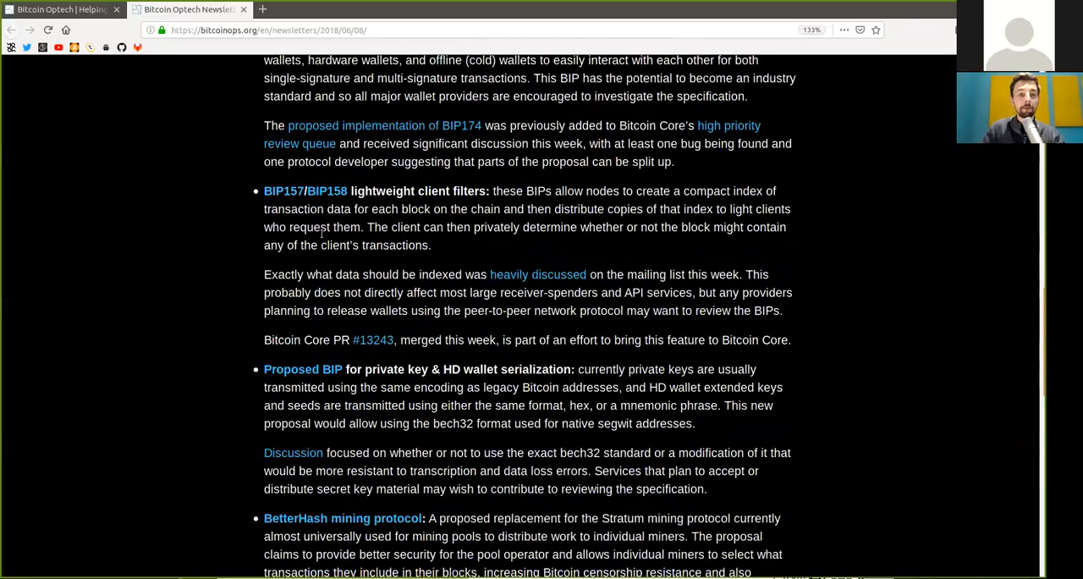
scroll(up, 3)
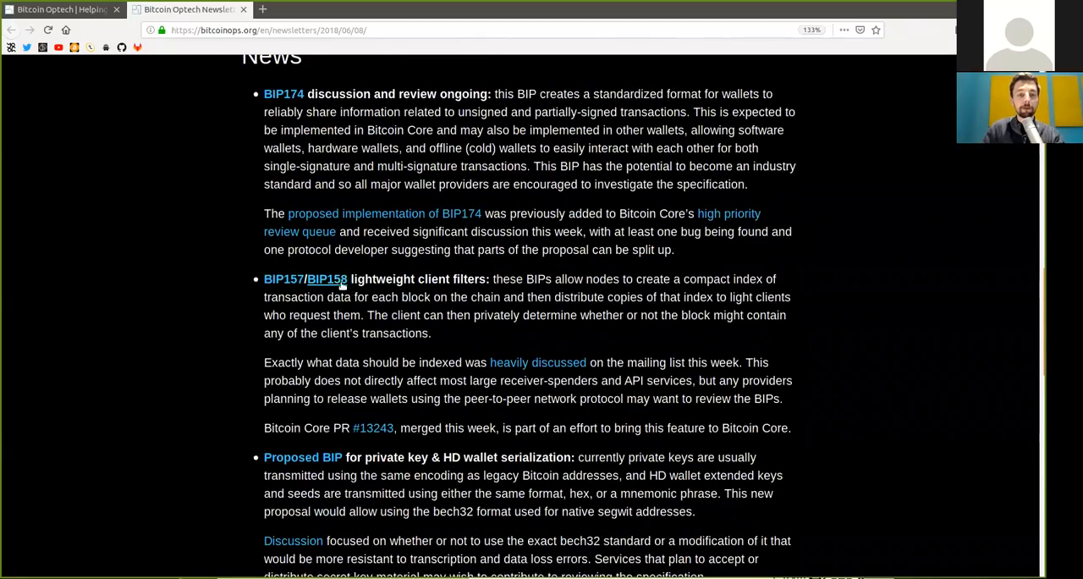
drag(351, 279, 486, 278)
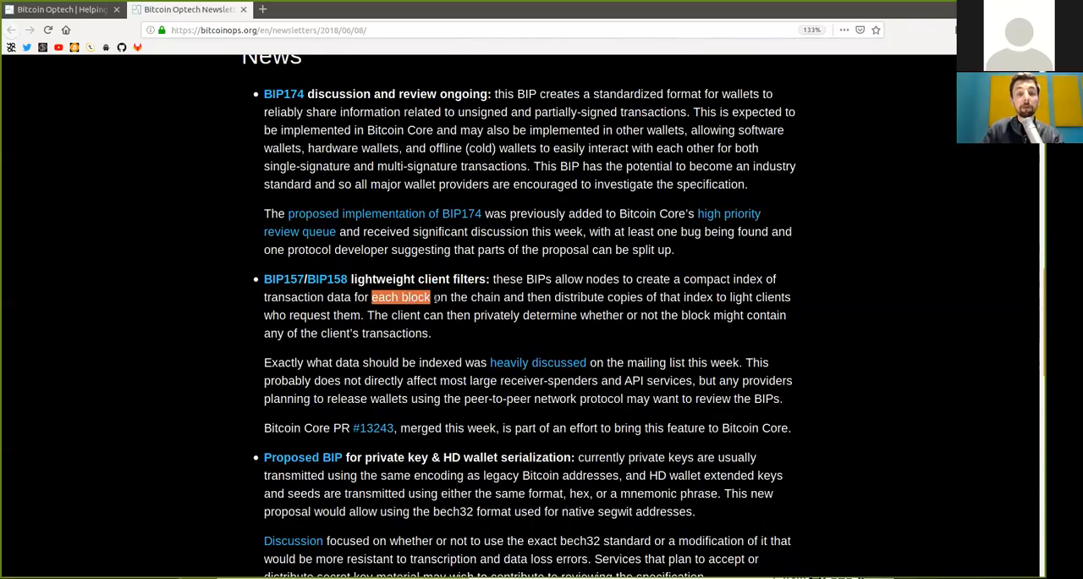
double_click(485, 297)
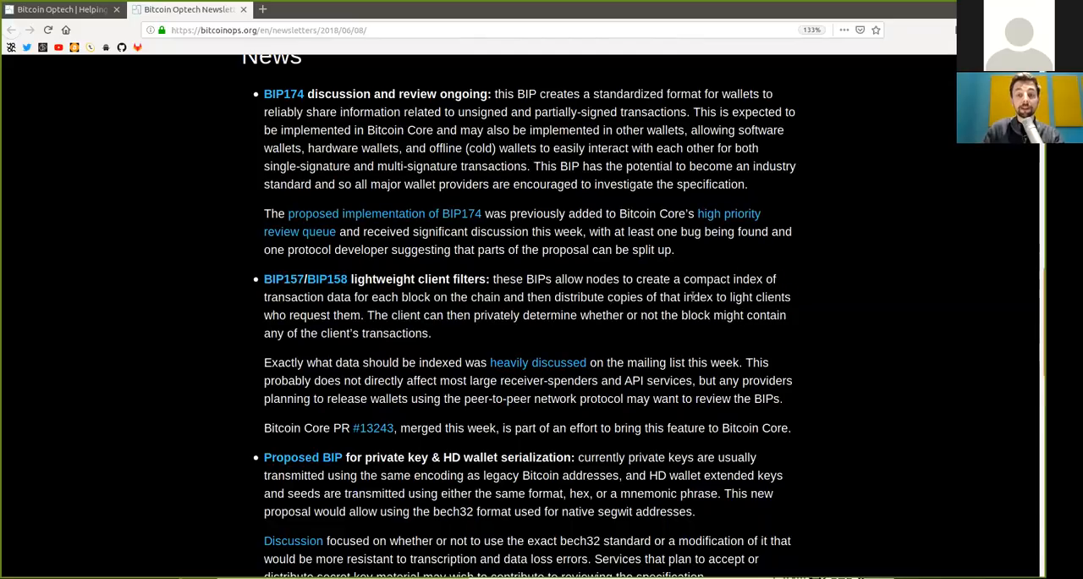
double_click(758, 296)
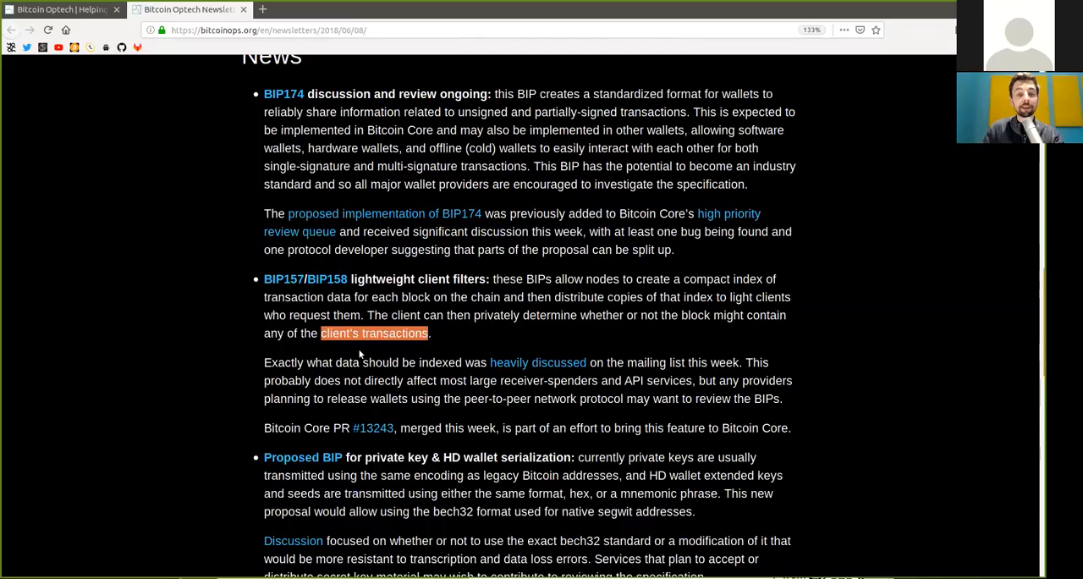
mouse_move(329, 377)
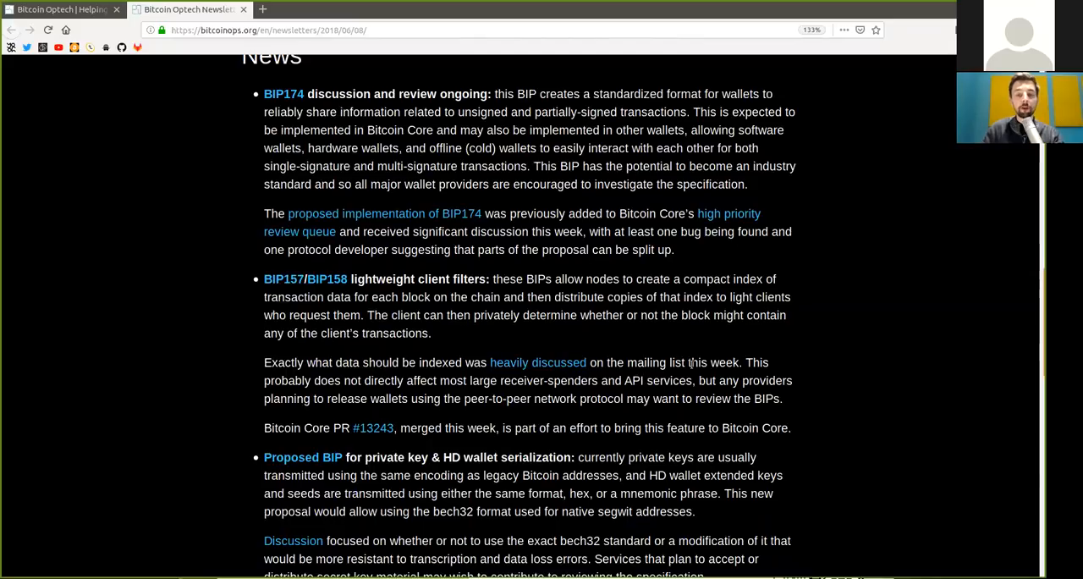
mouse_move(294, 392)
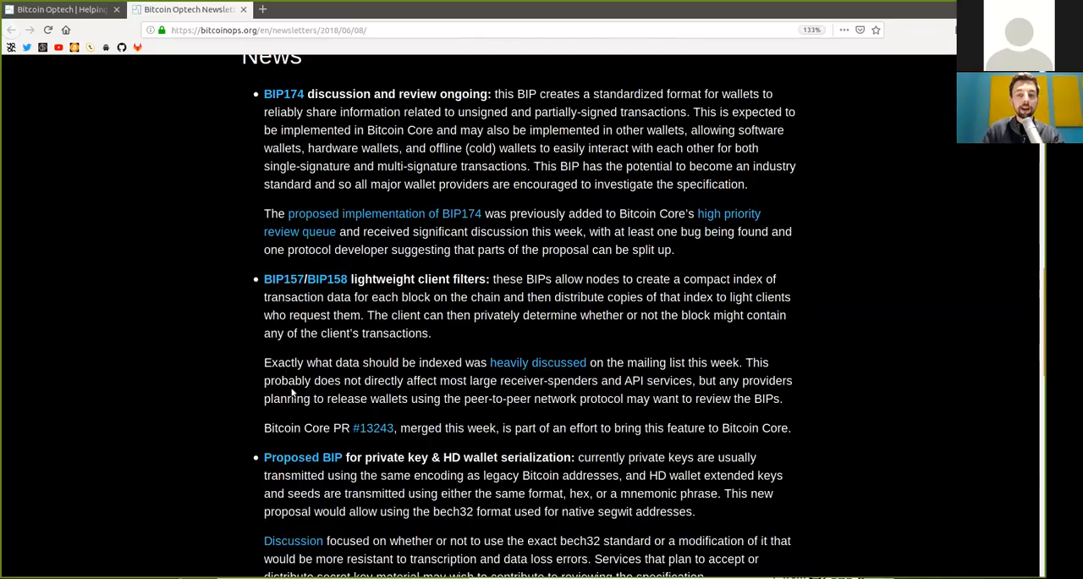
double_click(383, 380)
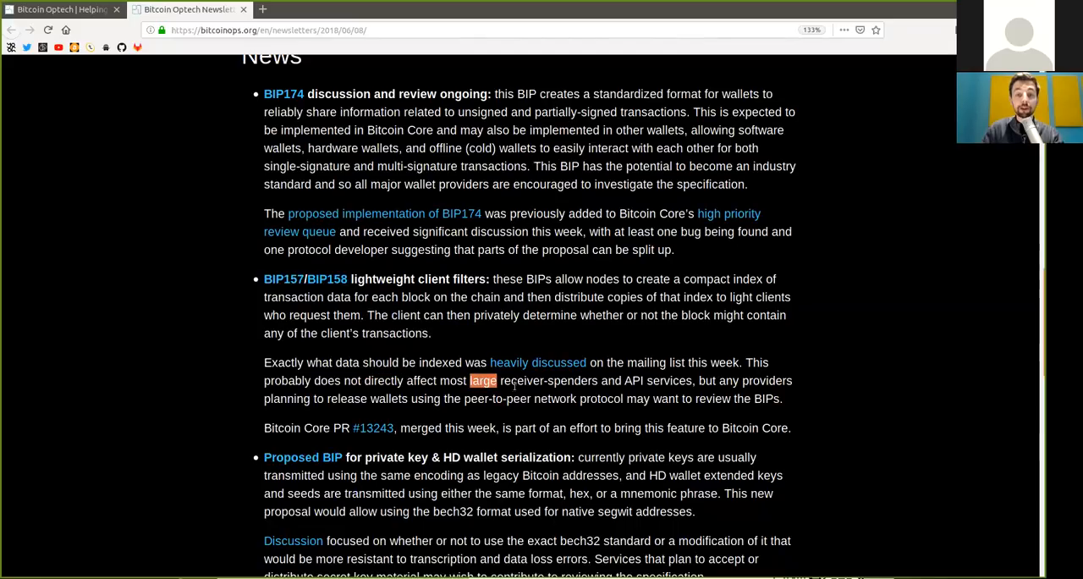
drag(471, 381, 596, 380)
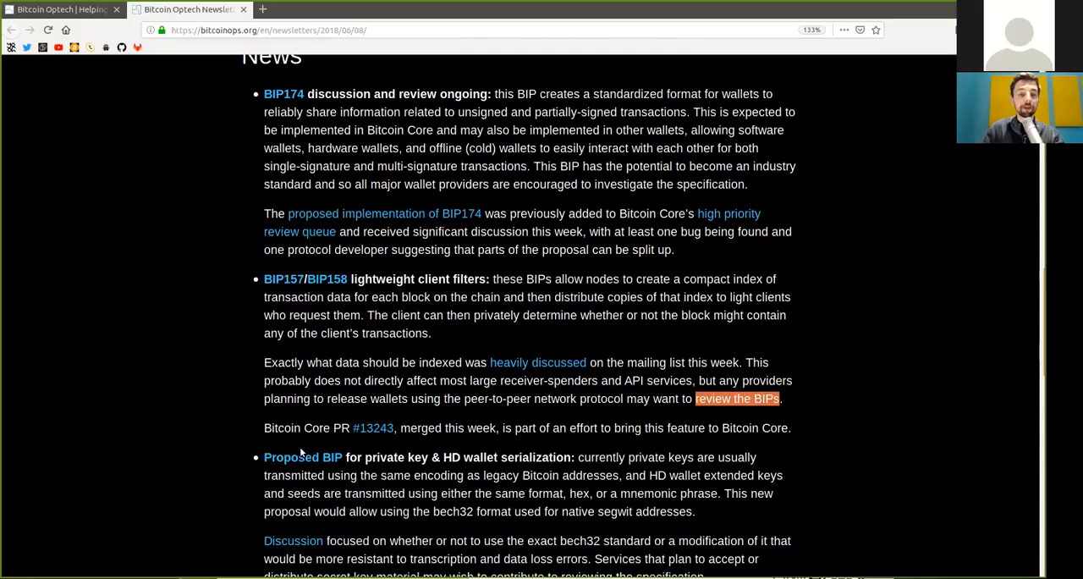
mouse_move(373, 445)
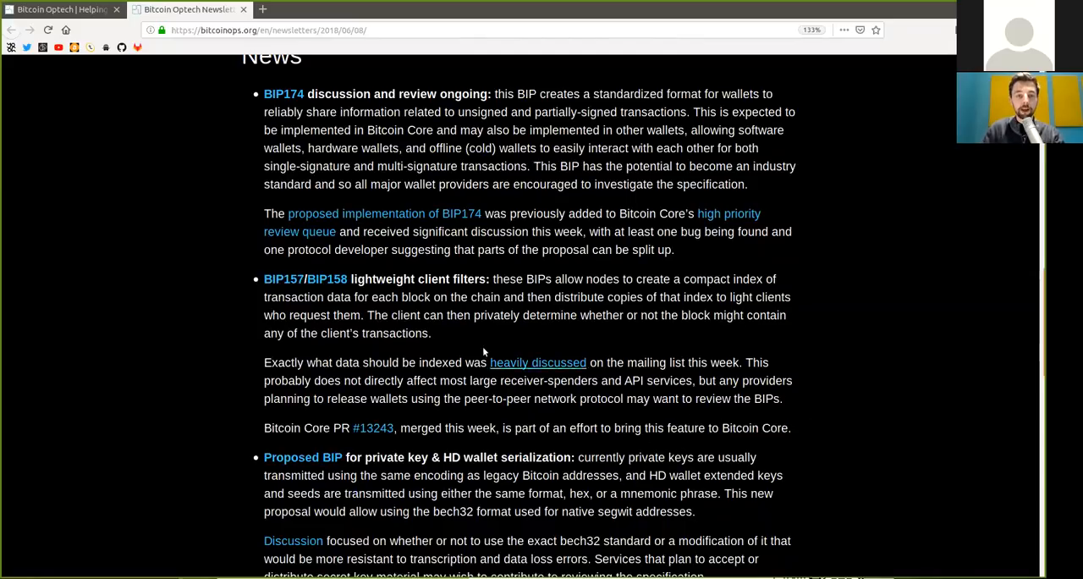
mouse_move(409, 280)
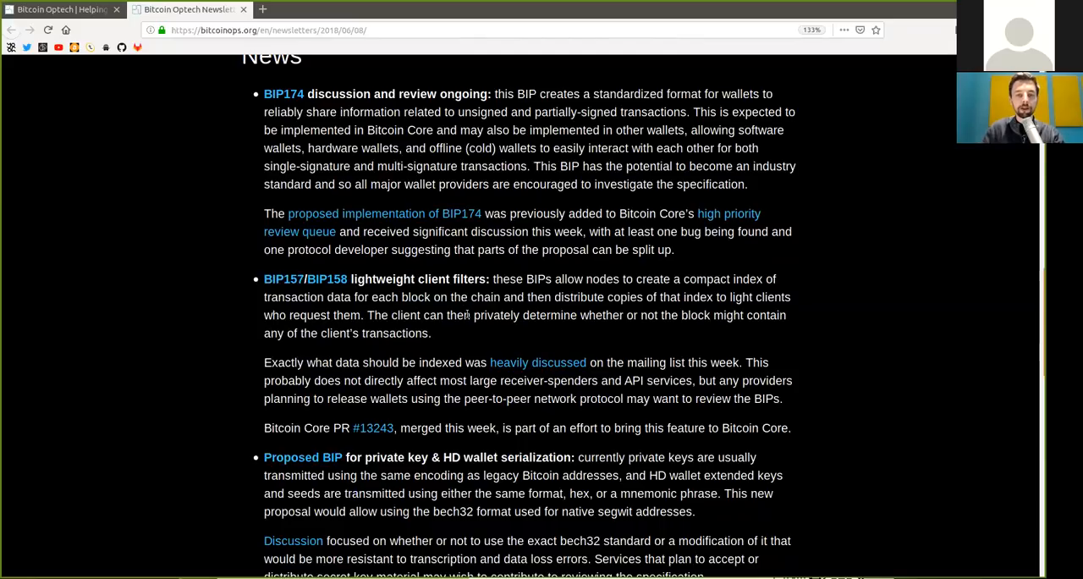
mouse_move(483, 336)
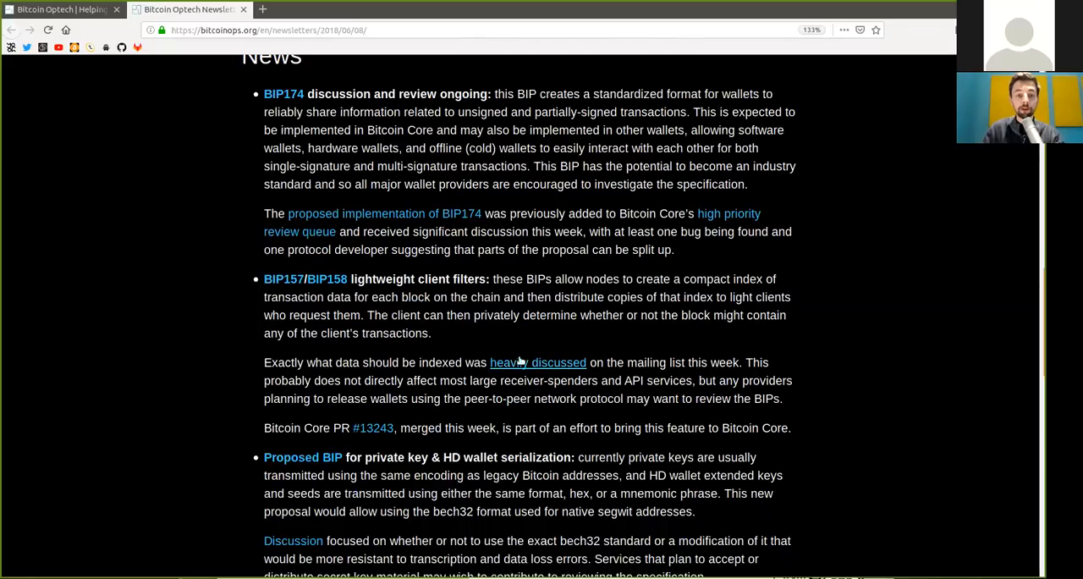
scroll(down, 3)
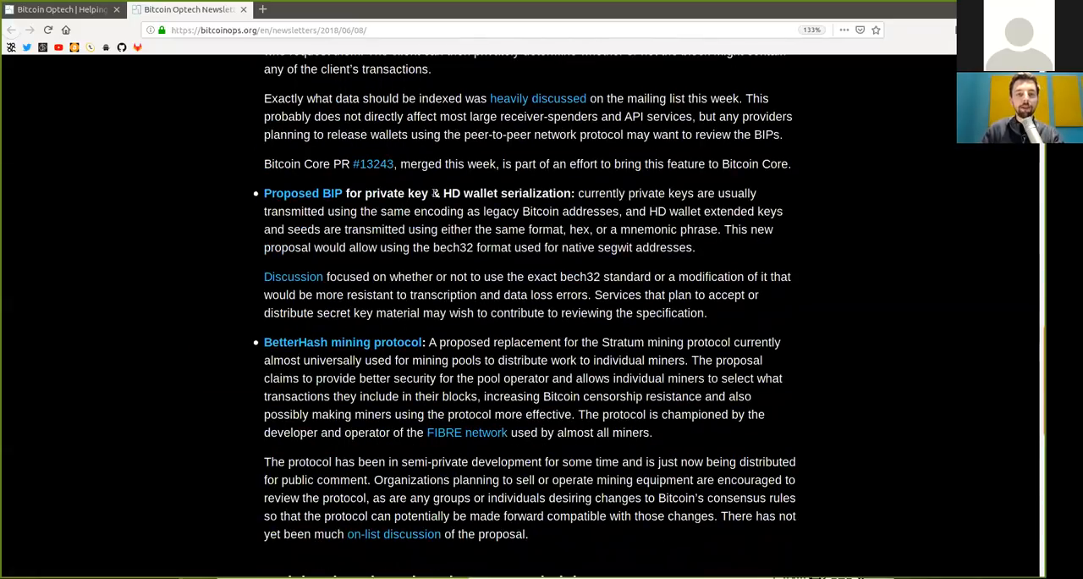
Highlight words in the private key and HD wallet serialization proposal through 'specification'
double_click(479, 193)
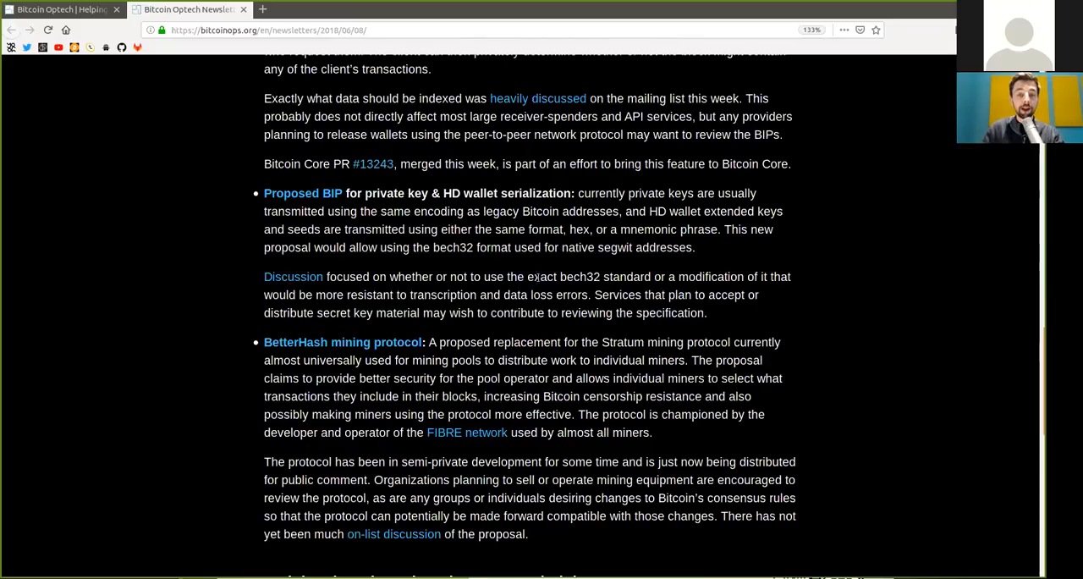
double_click(579, 277)
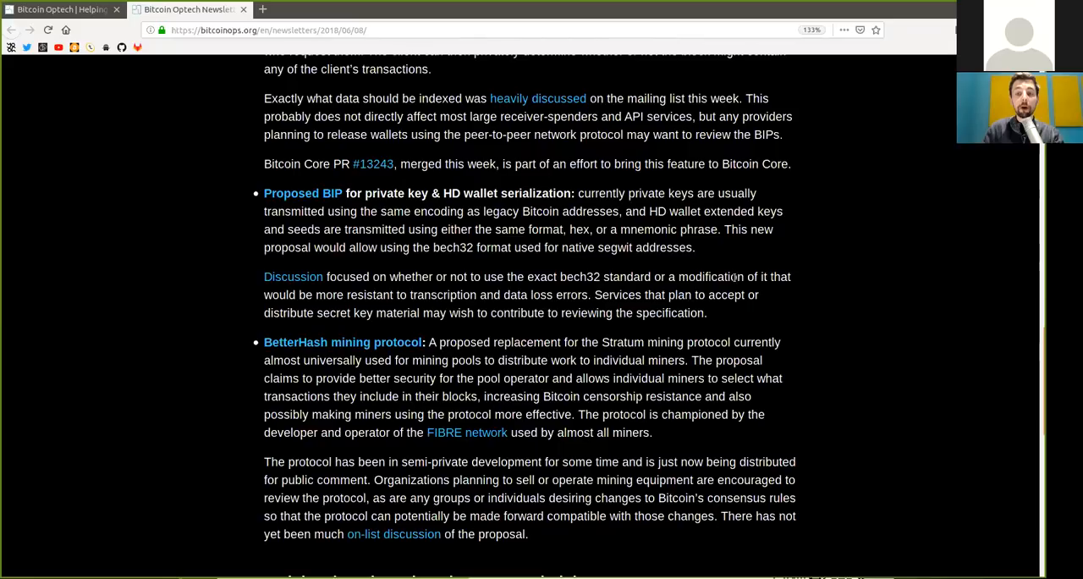
double_click(711, 276)
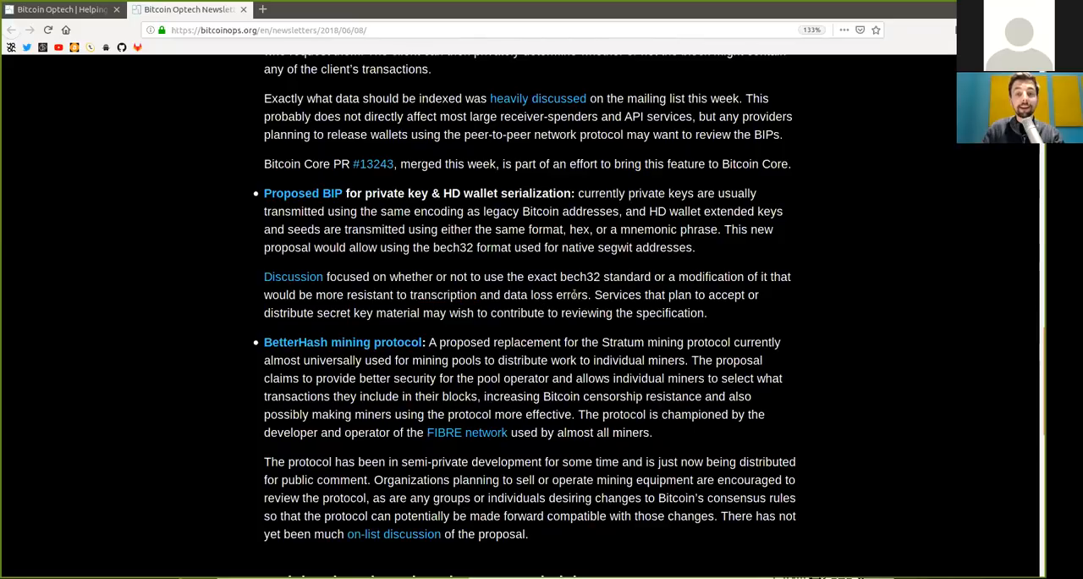
double_click(653, 294)
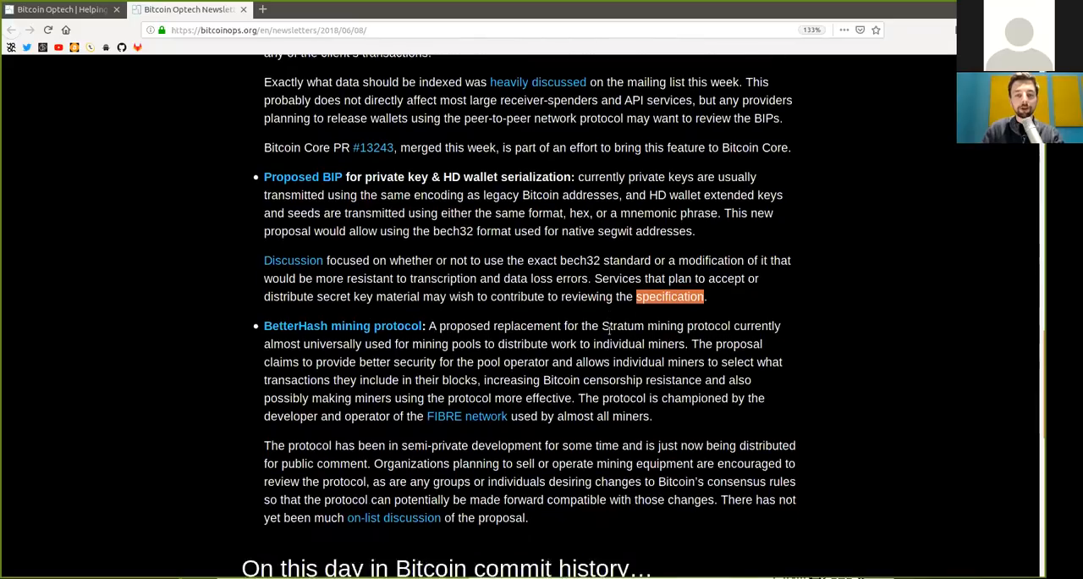
scroll(down, 3)
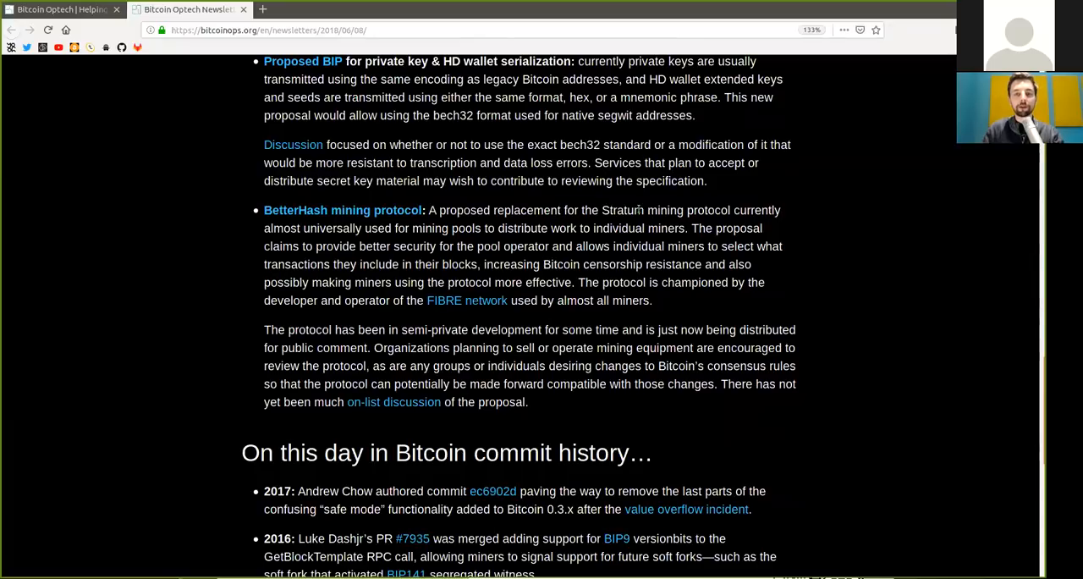
double_click(623, 210)
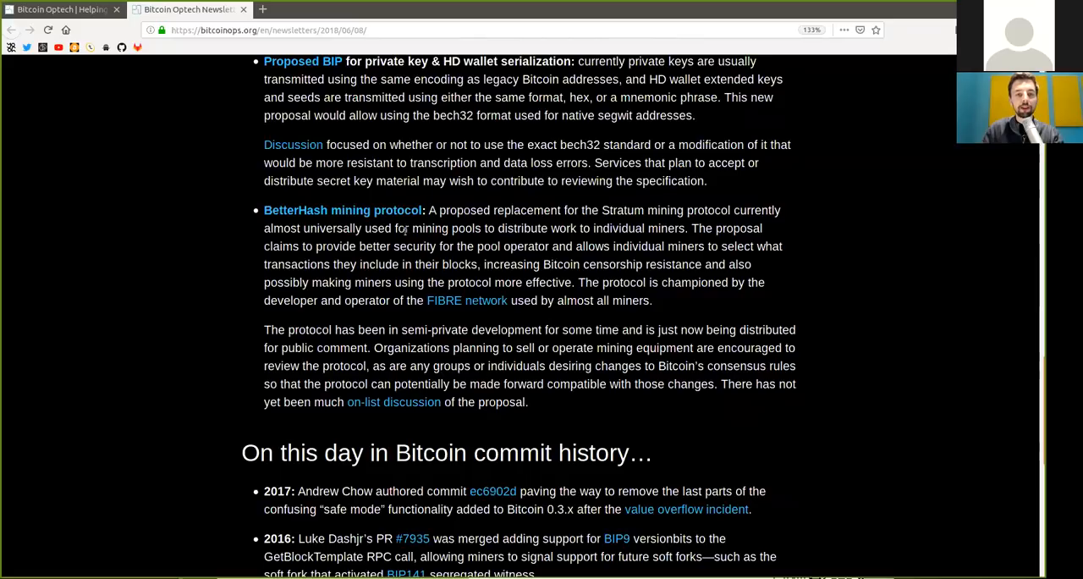
double_click(446, 228)
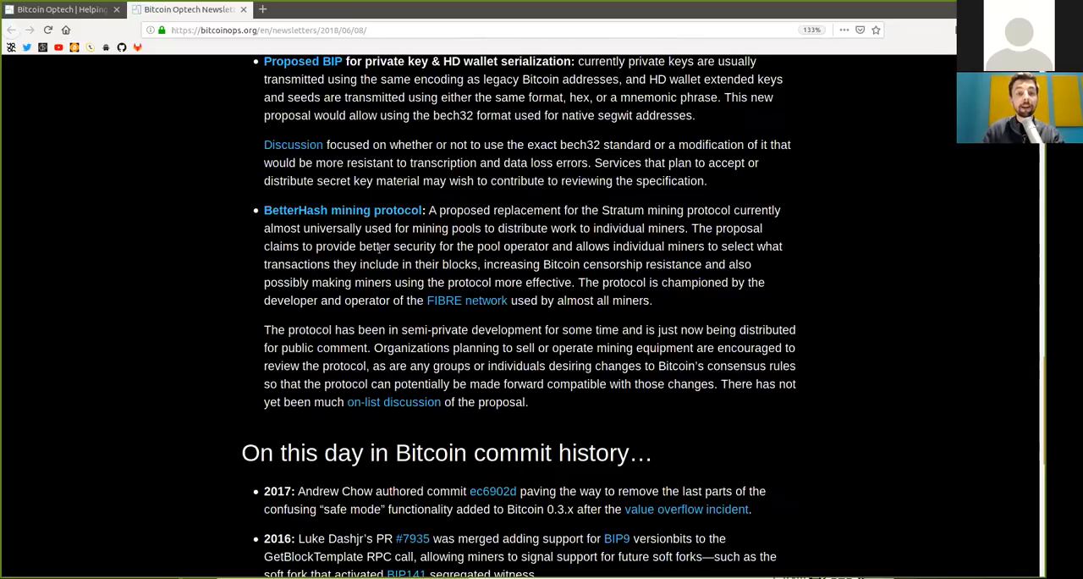
double_click(509, 246)
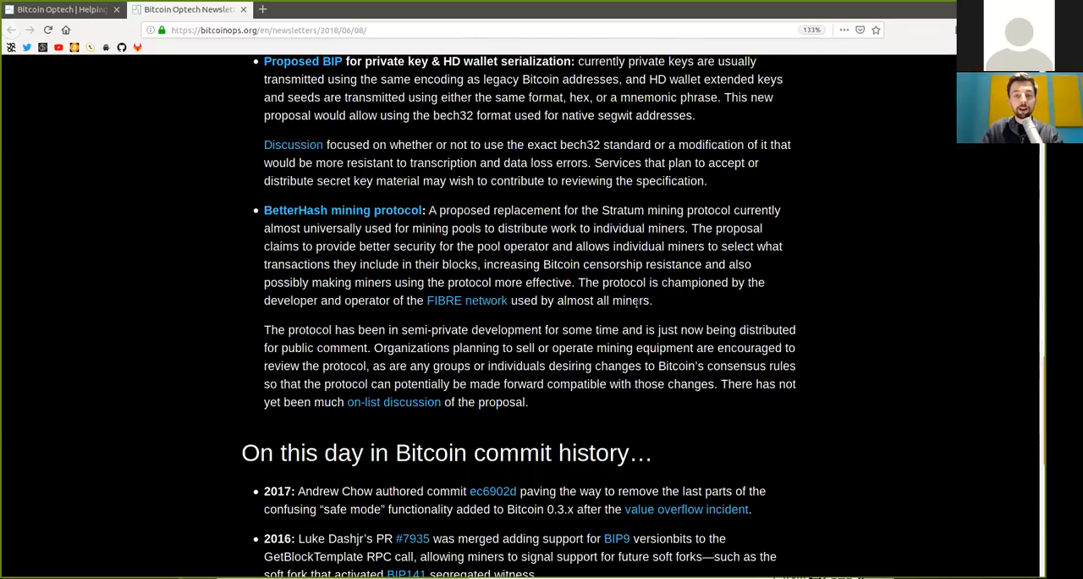
double_click(695, 282)
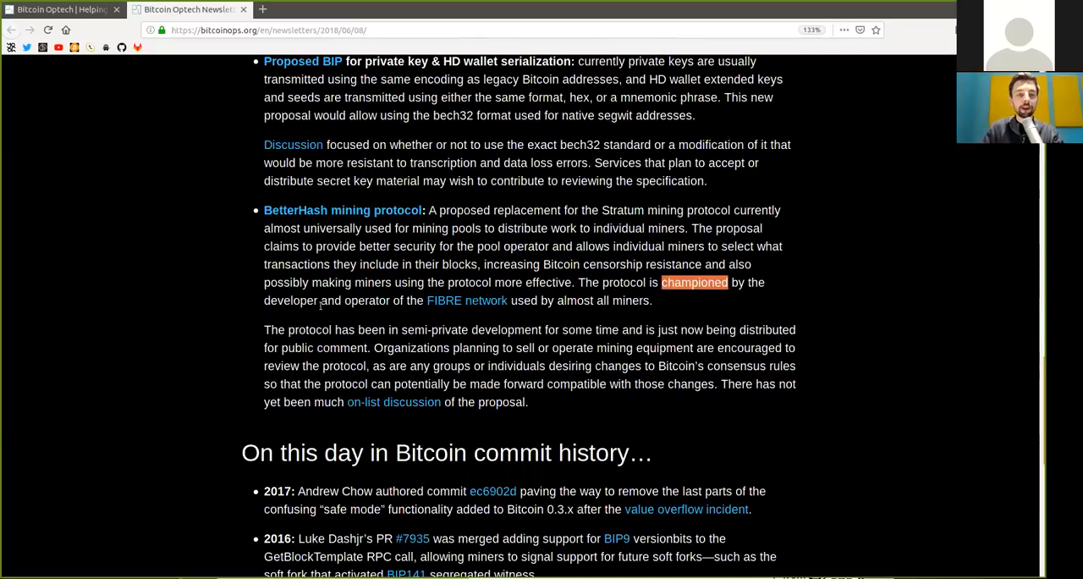
mouse_move(466, 300)
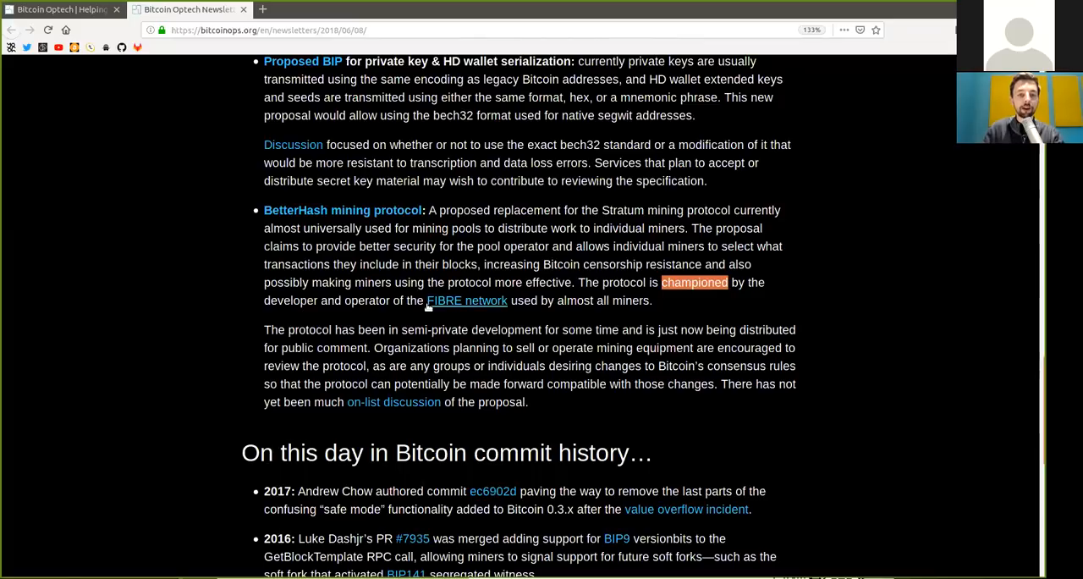
mouse_move(564, 300)
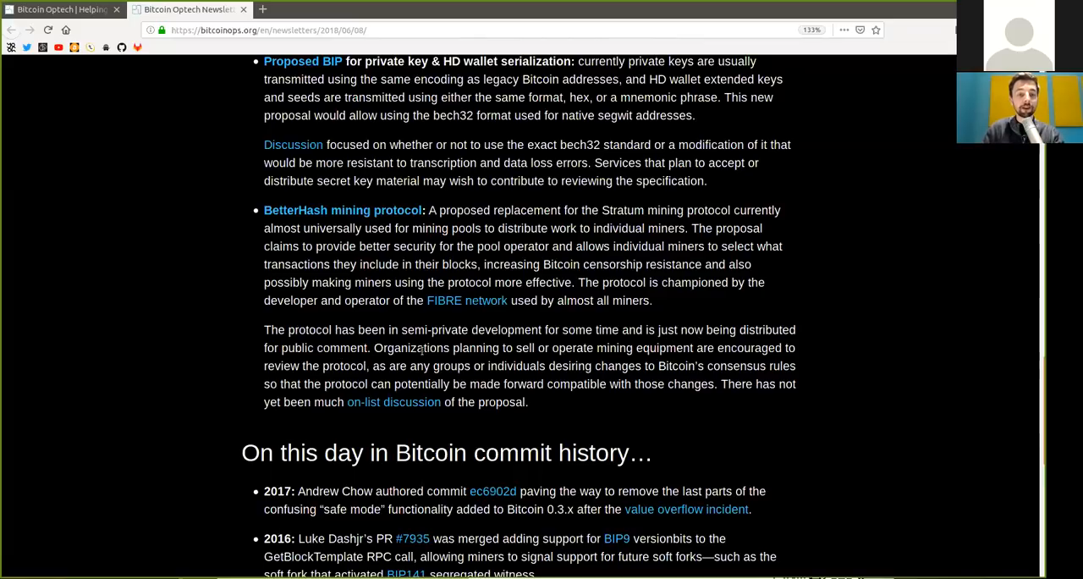
double_click(411, 348)
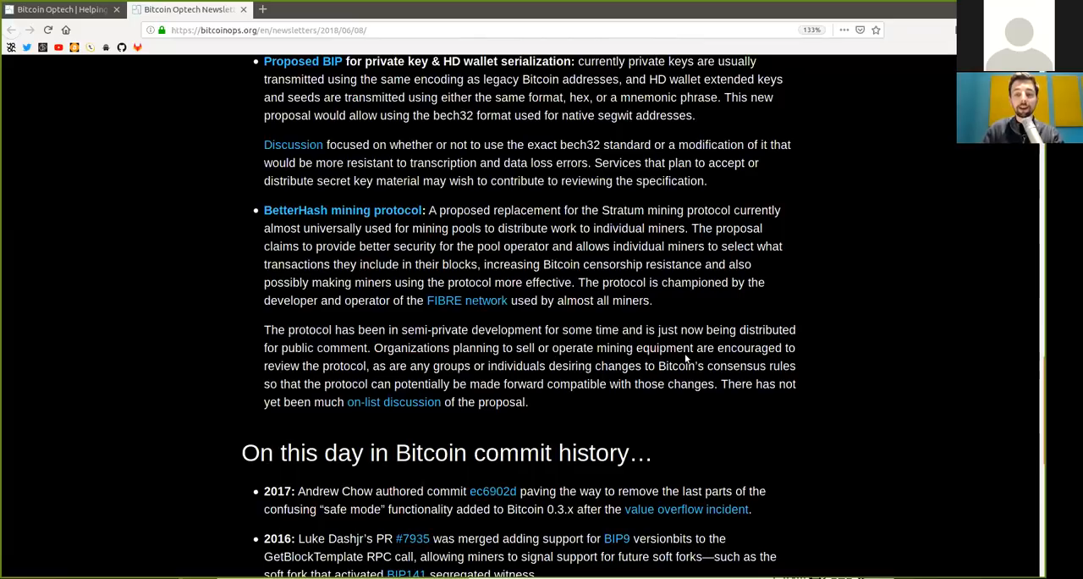
double_click(343, 366)
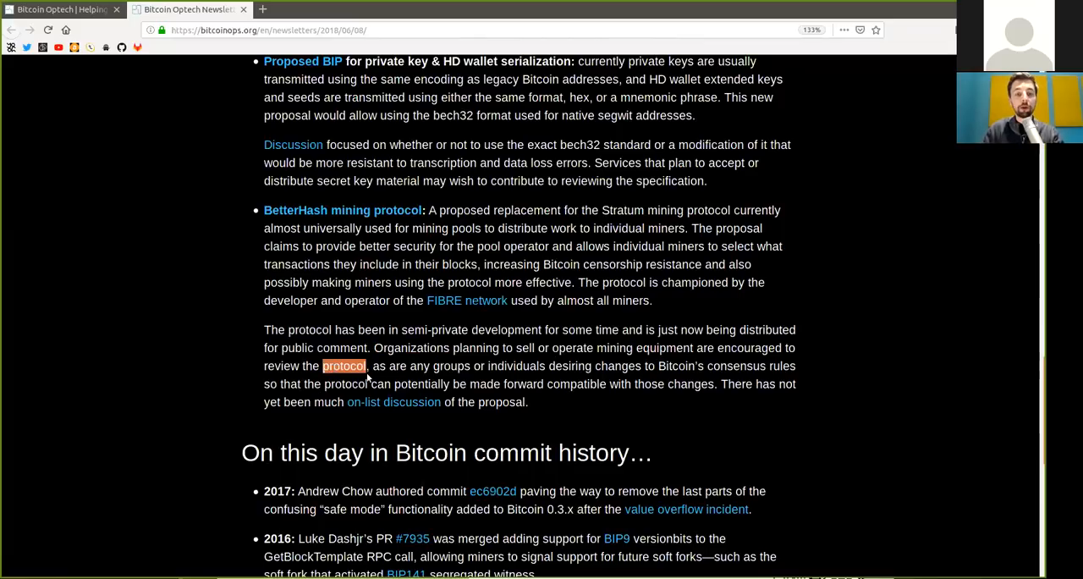
mouse_move(439, 381)
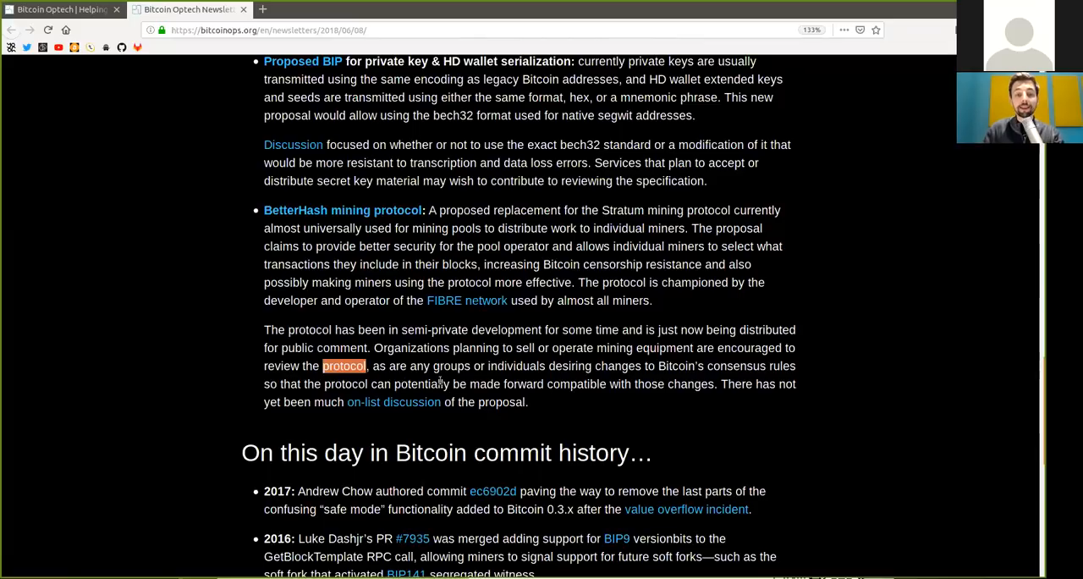
double_click(515, 366)
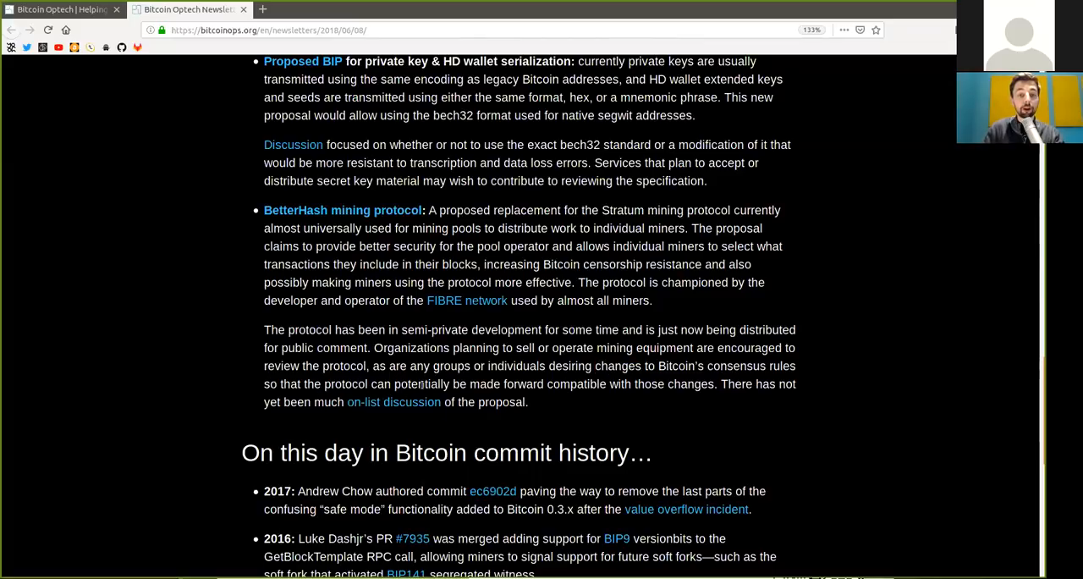
double_click(524, 384)
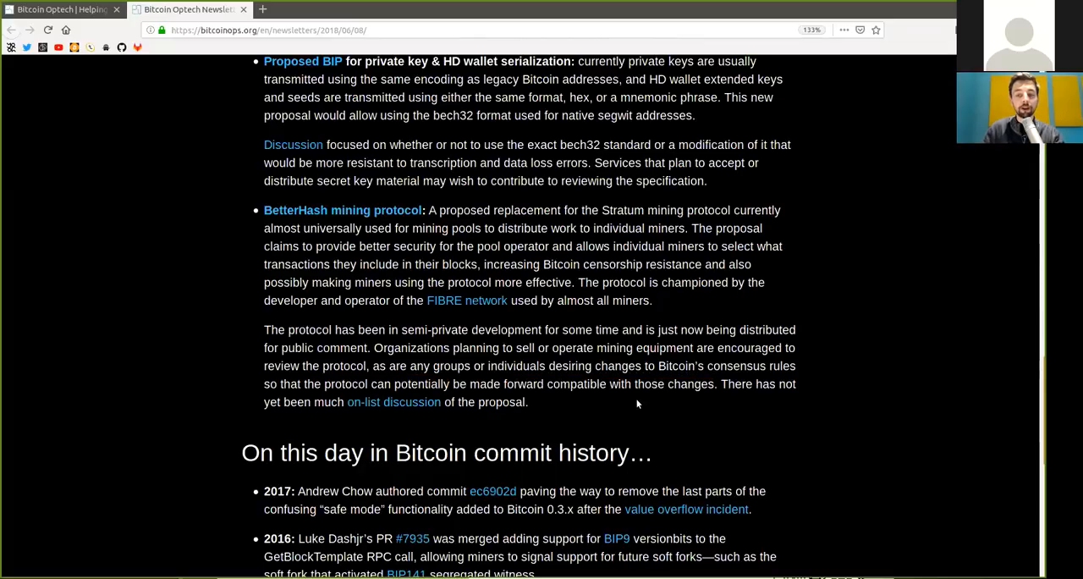
mouse_move(323, 408)
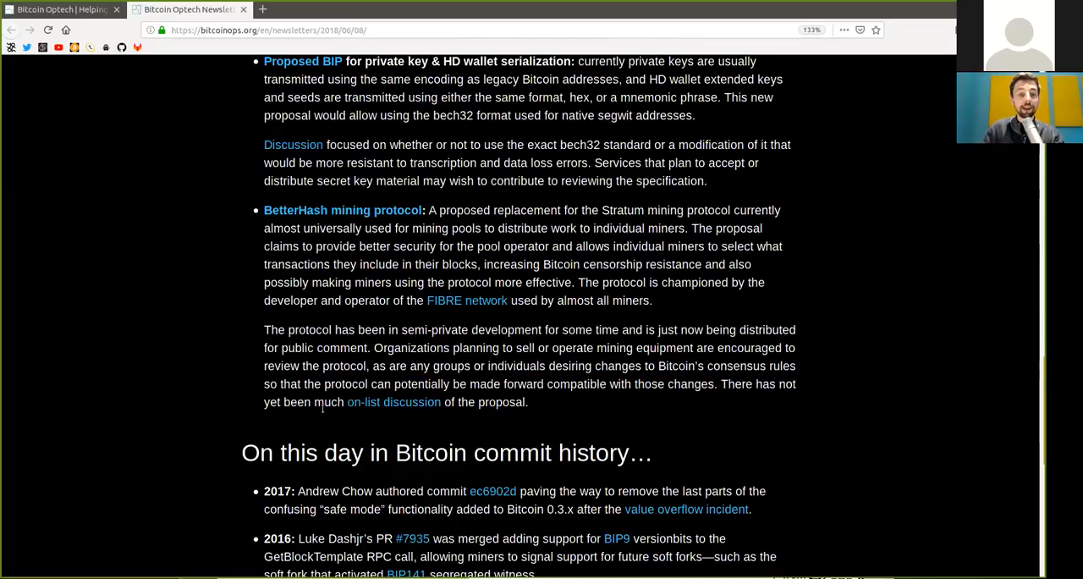
mouse_move(490, 423)
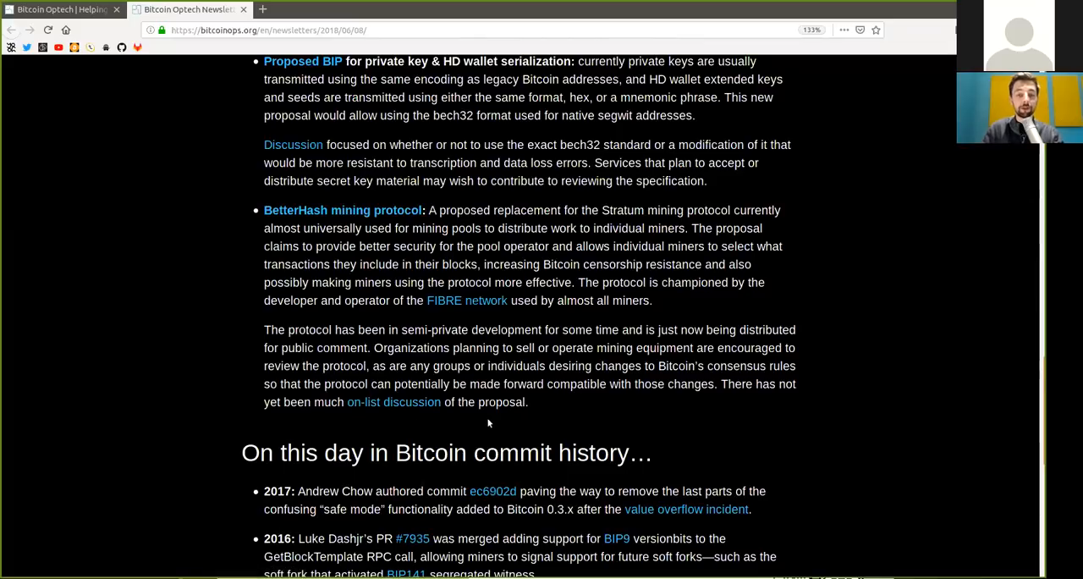
Mark the 2017 and 2016 commit history entries, including 'RPC', through 'segregated witness'
scroll(down, 3)
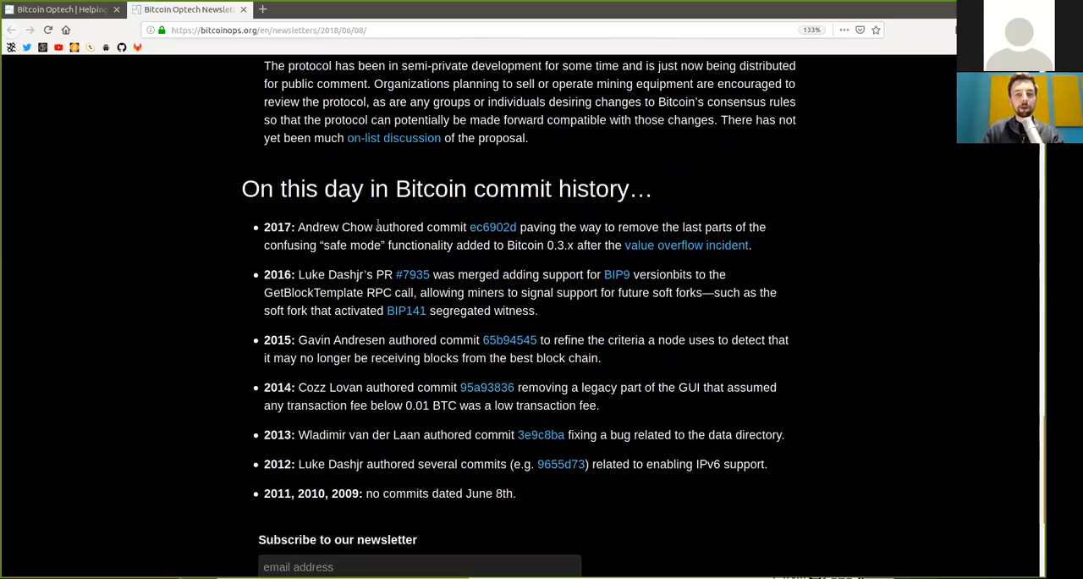
double_click(278, 226)
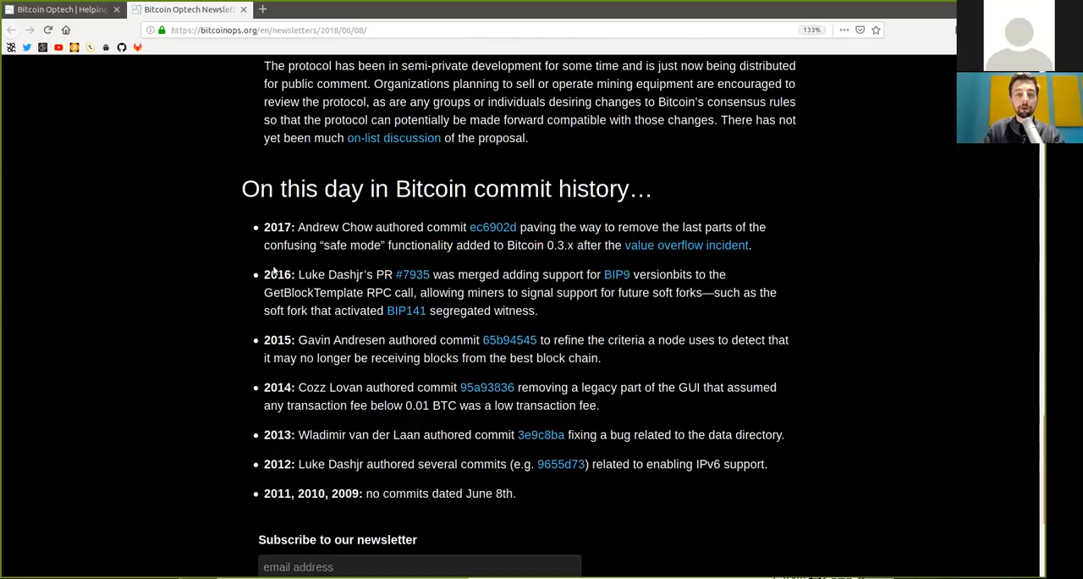
double_click(278, 274)
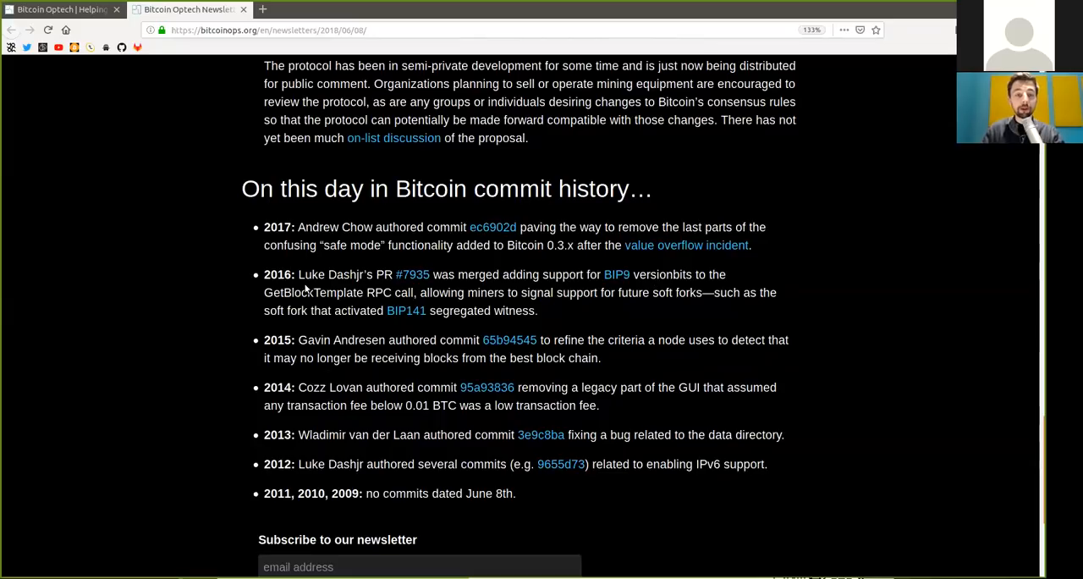
double_click(378, 292)
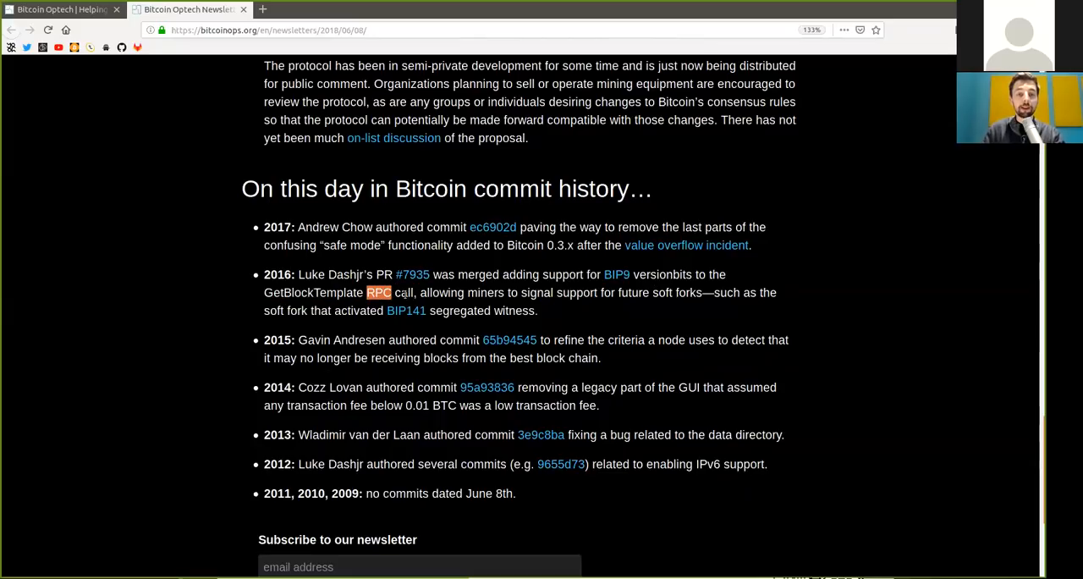
double_click(537, 292)
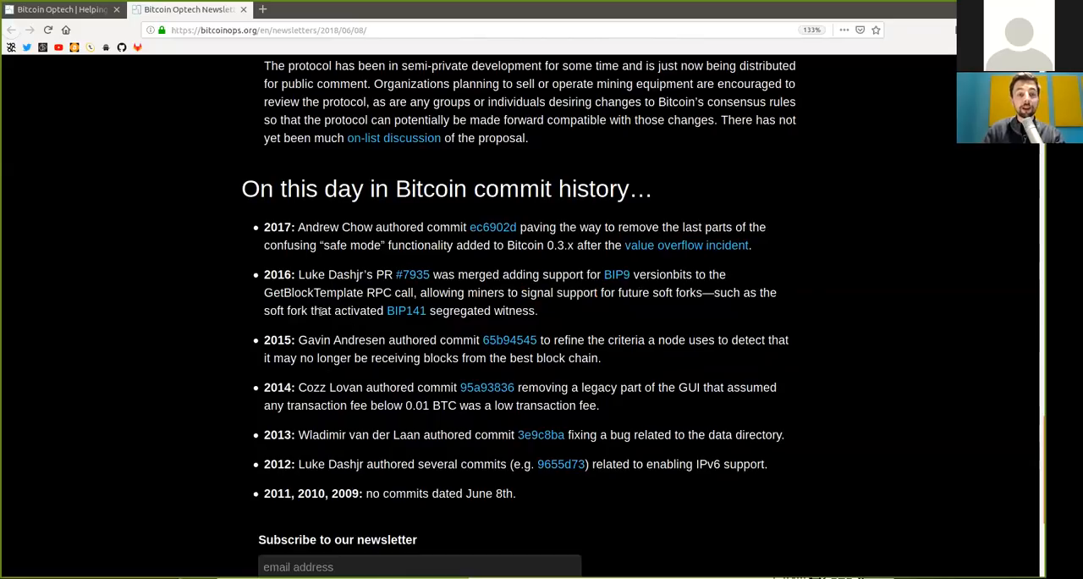
drag(333, 310, 427, 310)
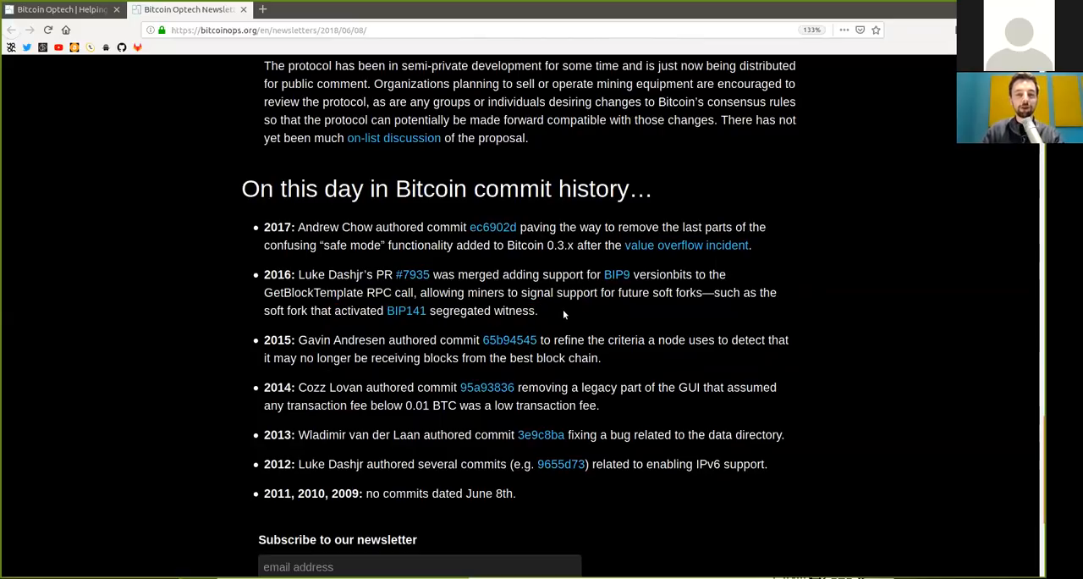
mouse_move(291, 330)
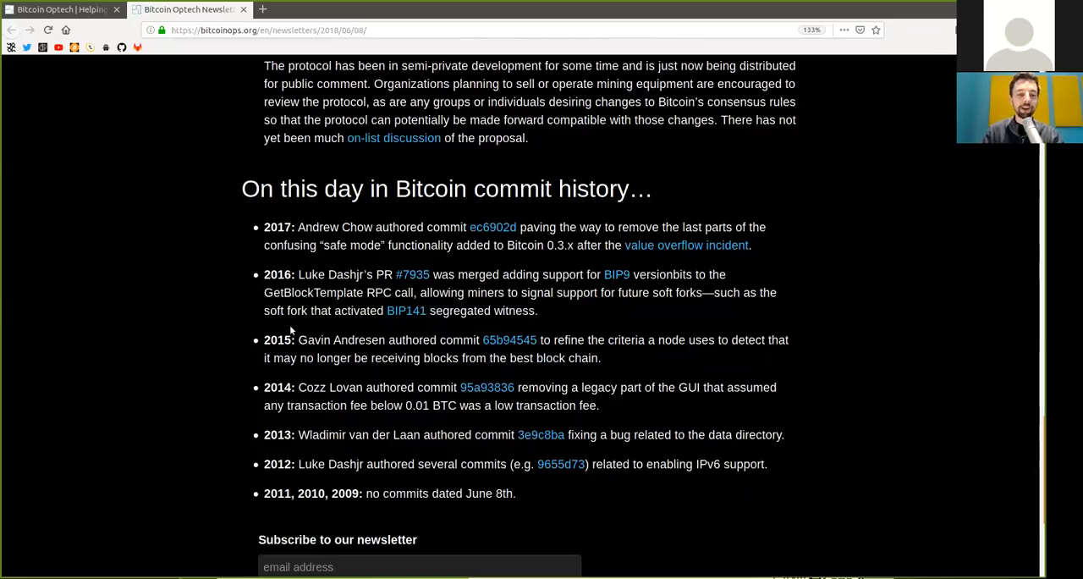
mouse_move(278, 353)
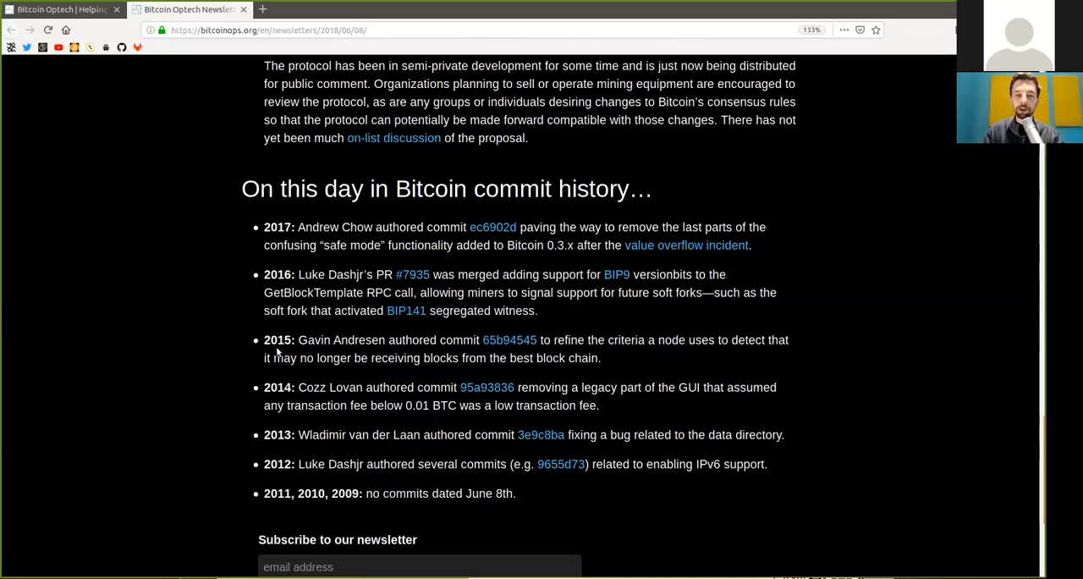
double_click(277, 340)
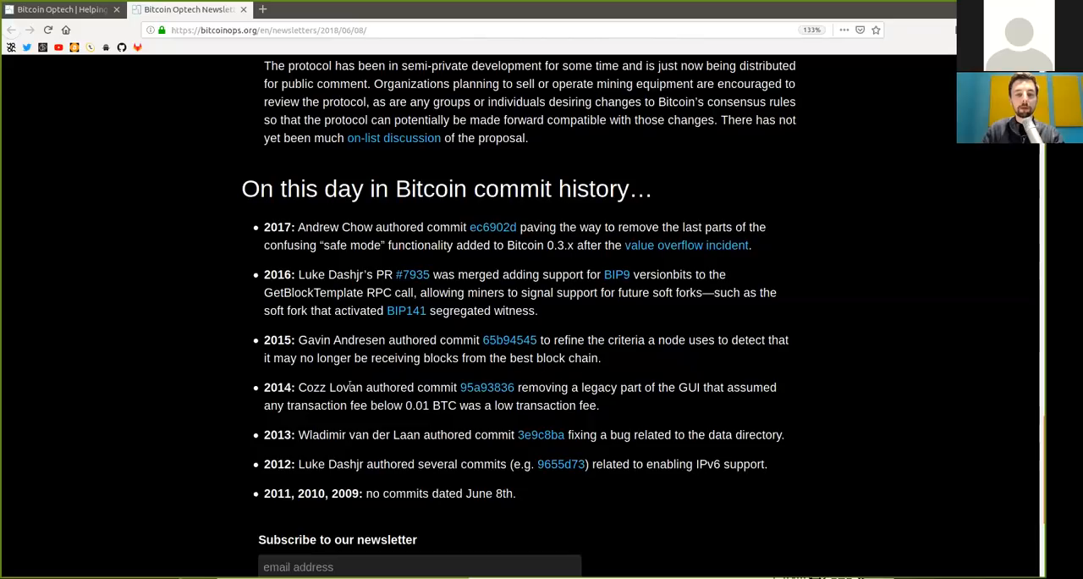
double_click(277, 387)
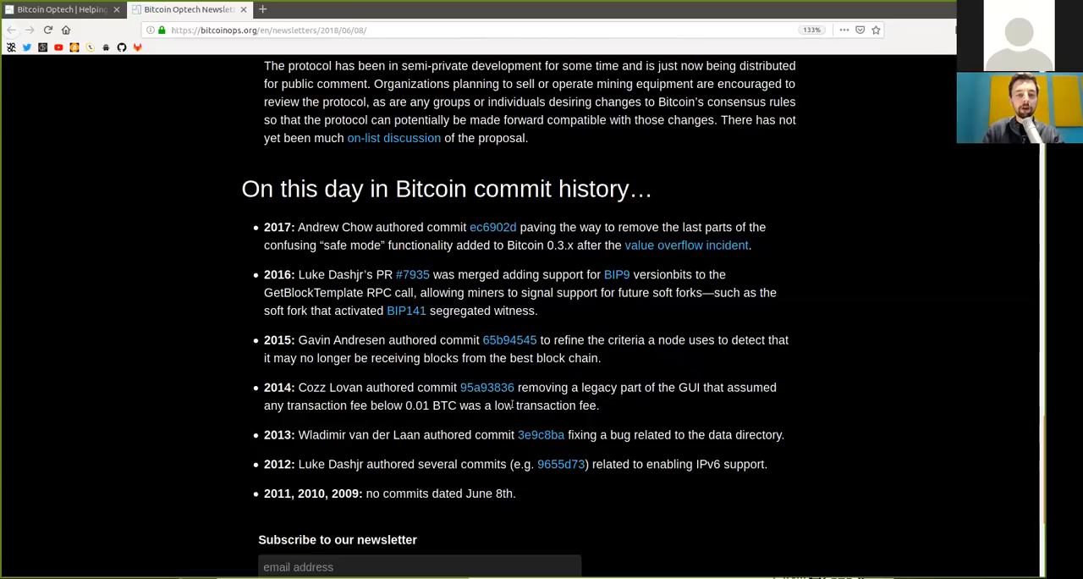
drag(583, 387, 642, 387)
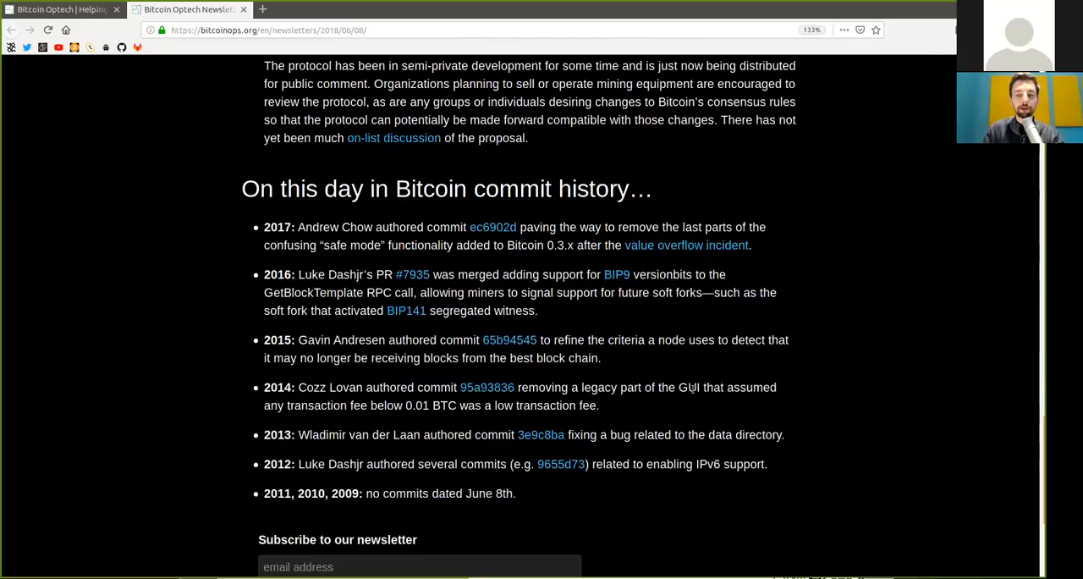
double_click(689, 386)
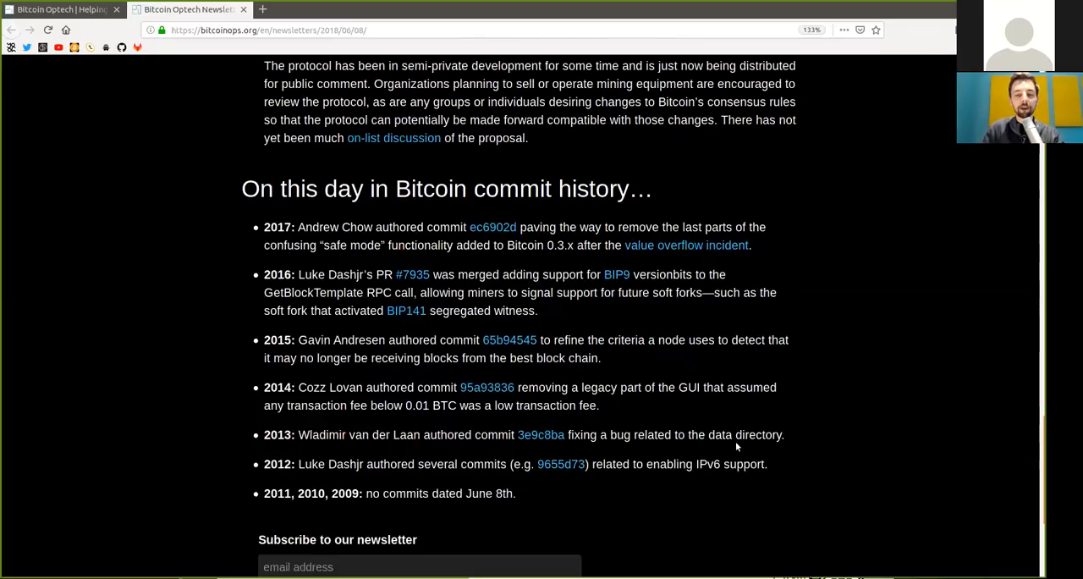
mouse_move(294, 464)
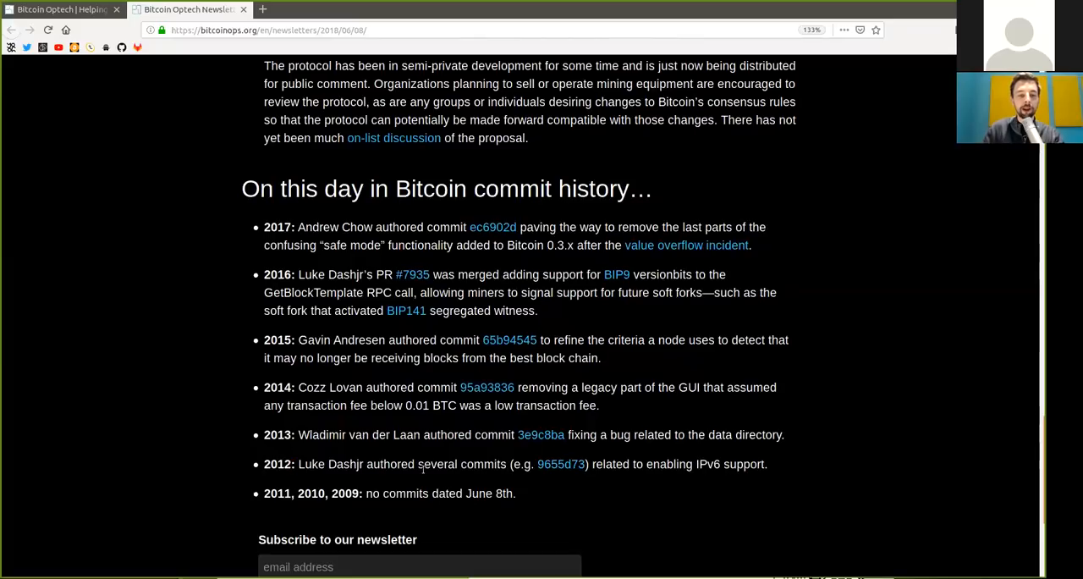
mouse_move(573, 486)
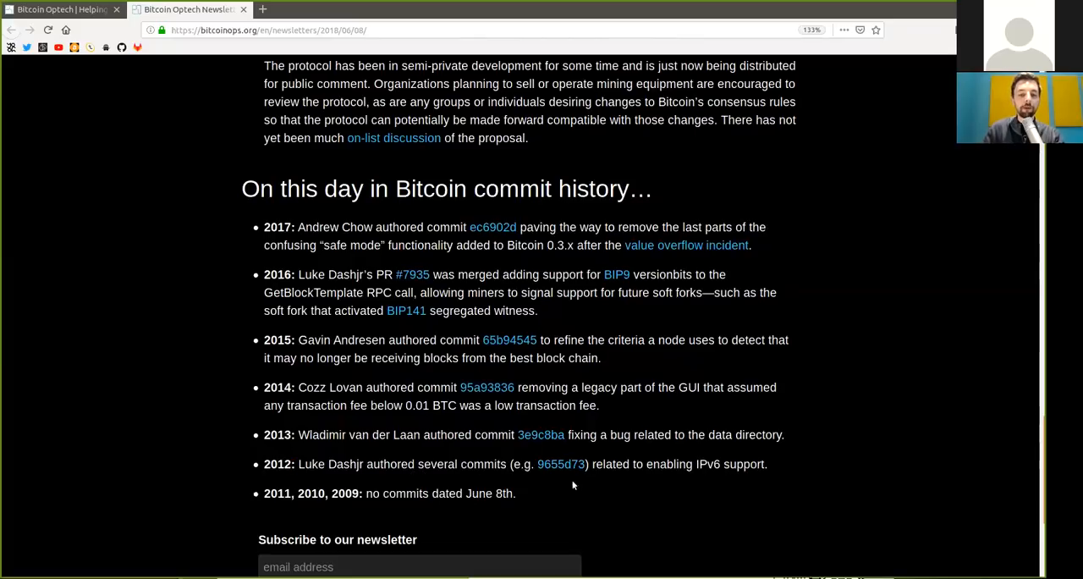
double_click(670, 464)
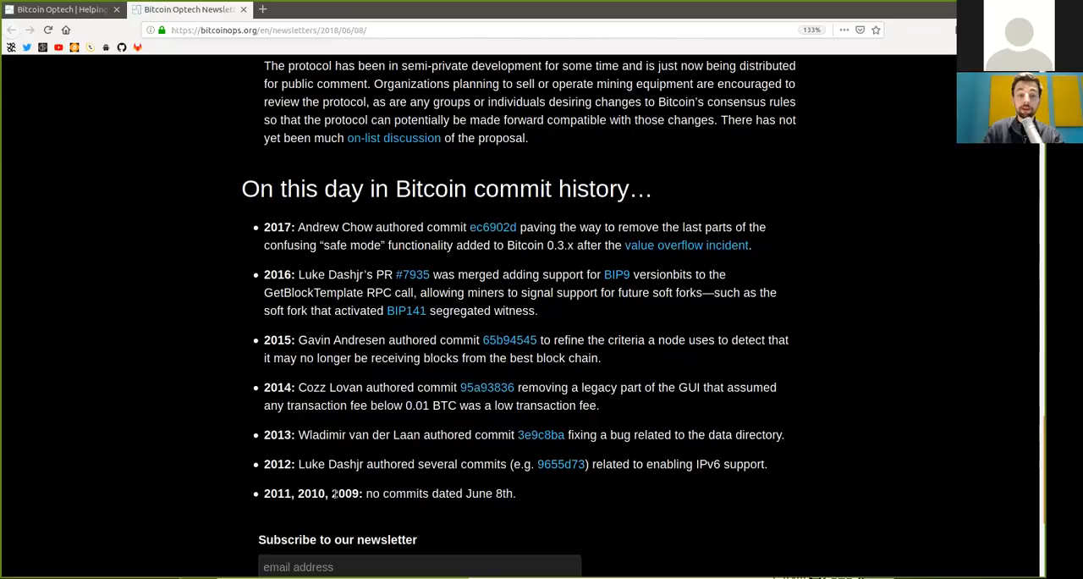
mouse_move(500, 505)
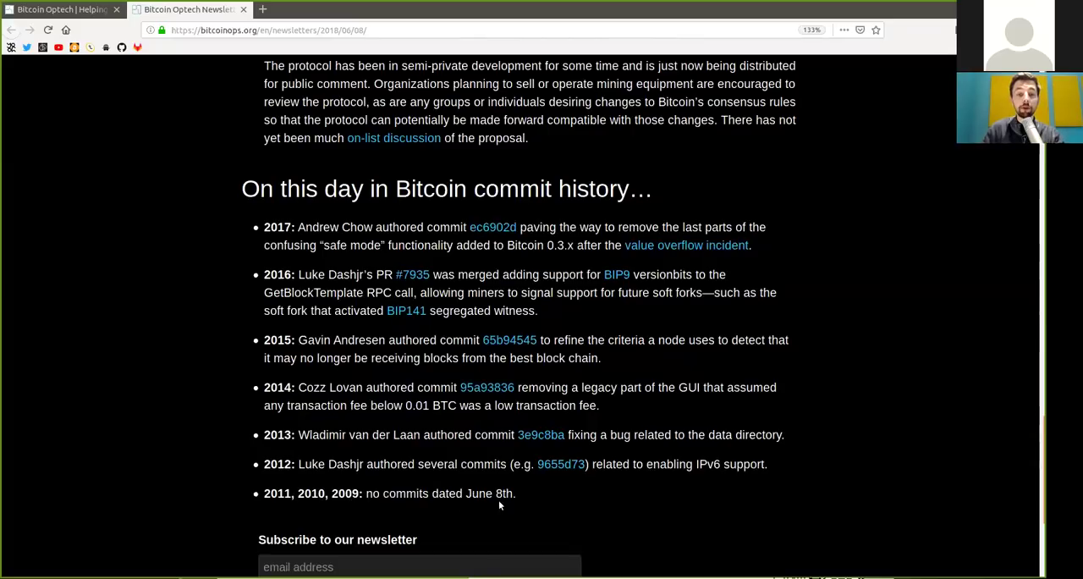
mouse_move(574, 495)
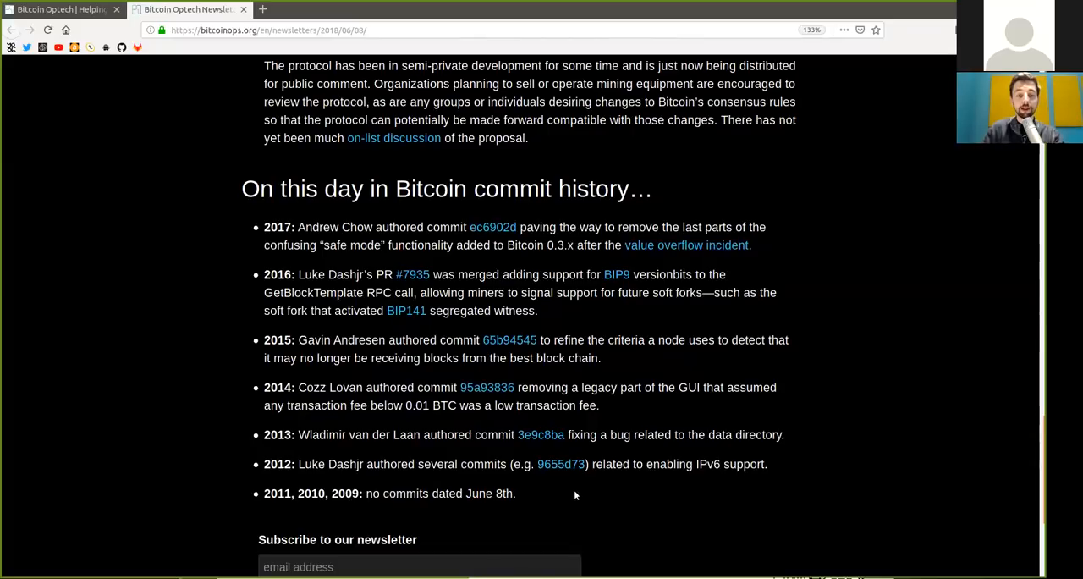